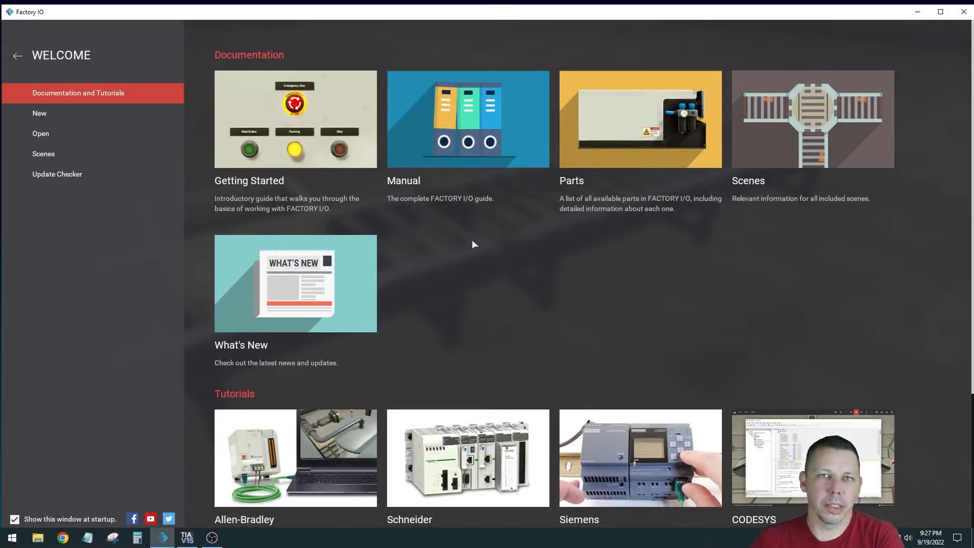
pyautogui.moveTo(532, 292)
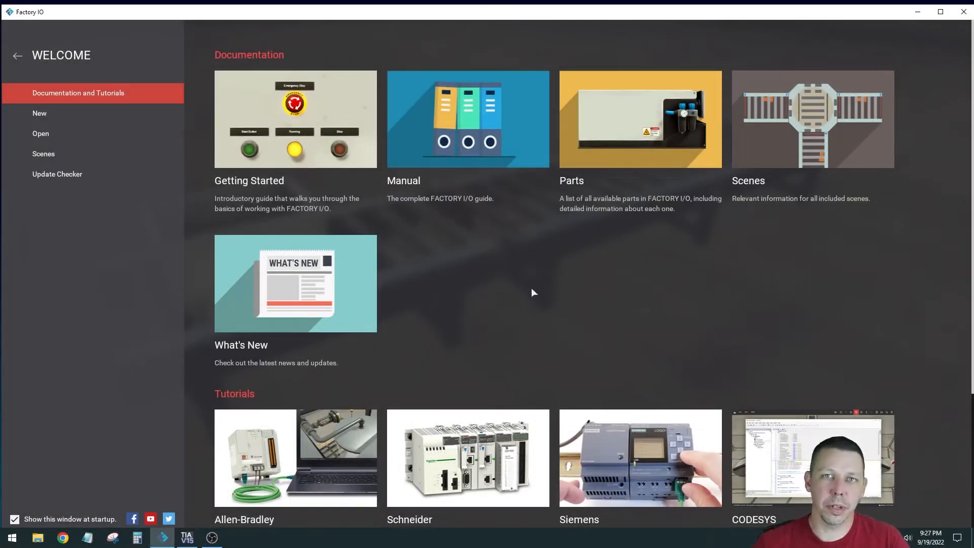
pyautogui.moveTo(78, 227)
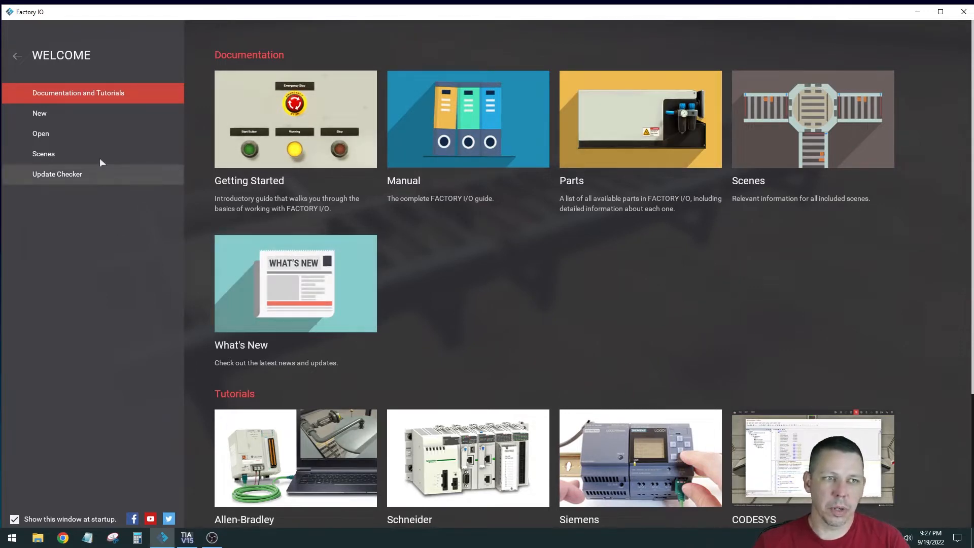
# Open the Scenes documentation page from the Welcome screen's Documentation and Tutorials.
pyautogui.click(44, 153)
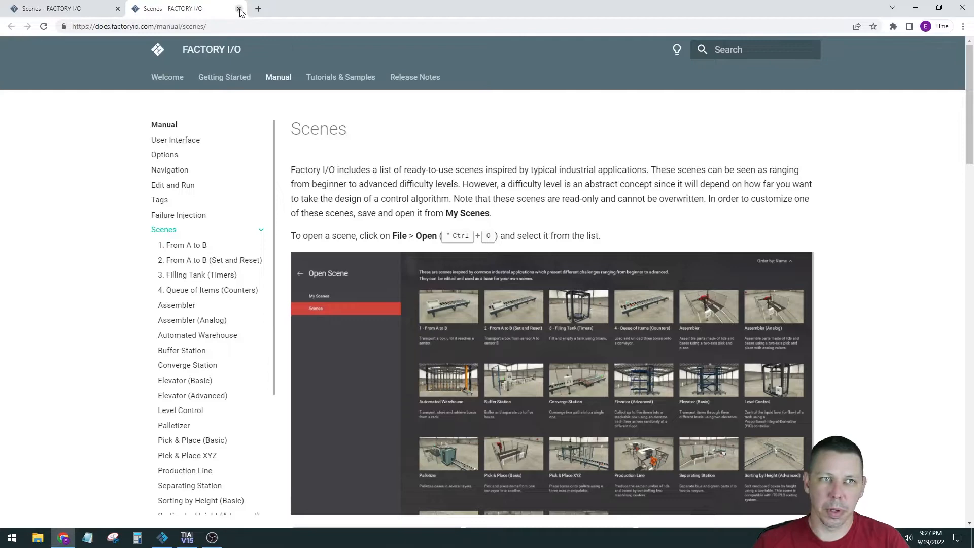
# Close the duplicate tab, open '2 - From A to B (Set and Reset)', and watch its demo video.
pyautogui.click(239, 9)
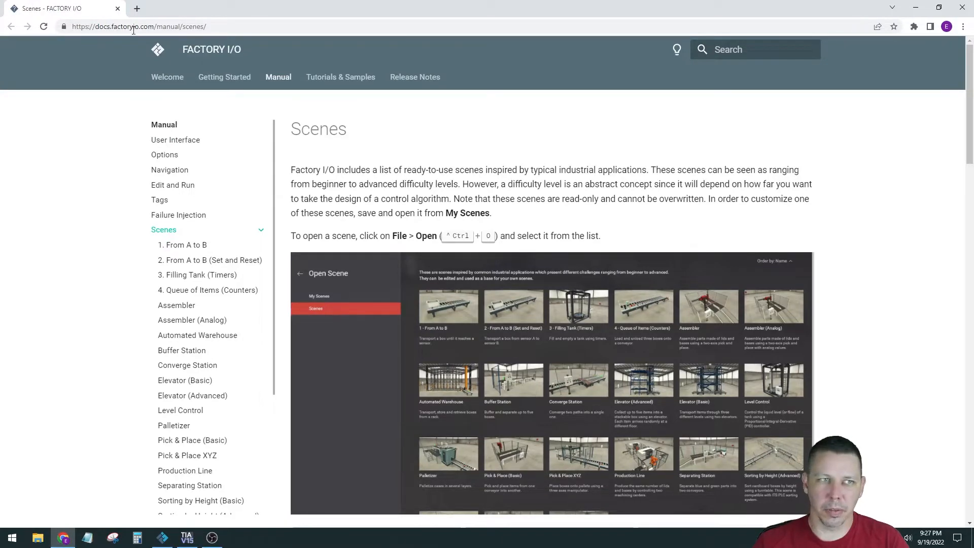
pyautogui.scroll(-3)
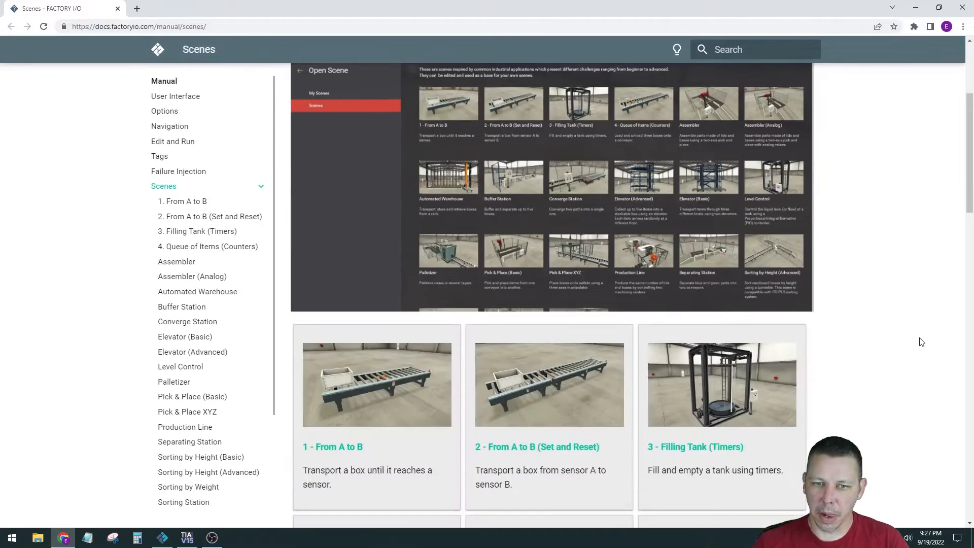
pyautogui.scroll(-3)
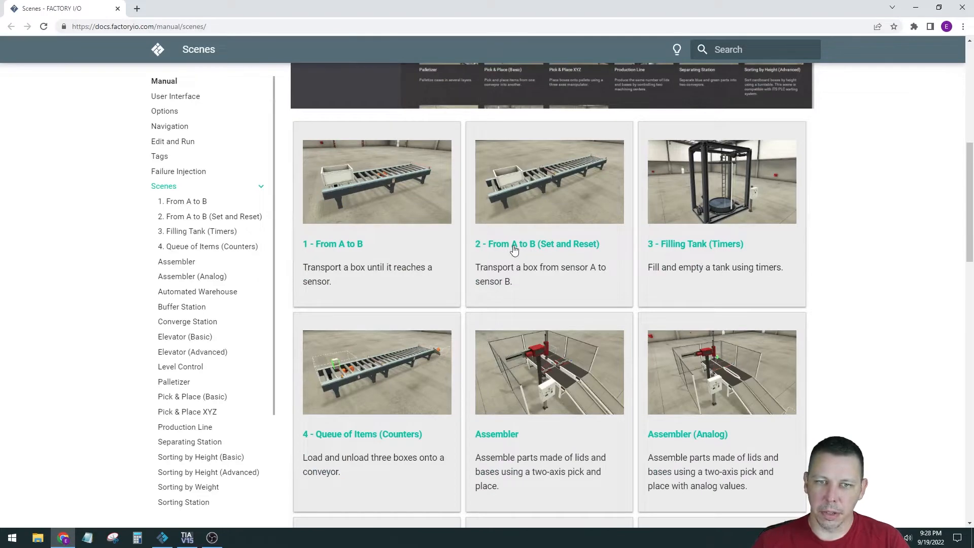
pyautogui.moveTo(523, 205)
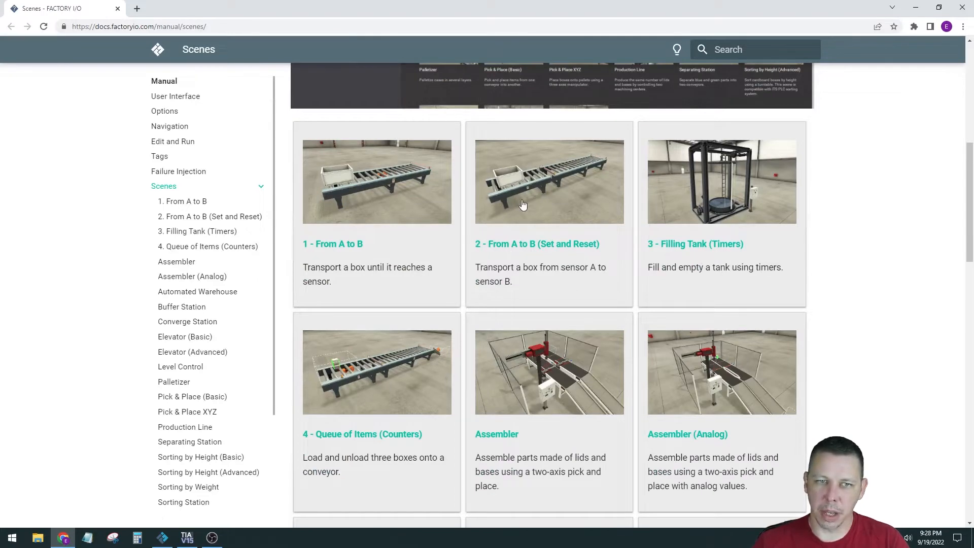
pyautogui.moveTo(528, 185)
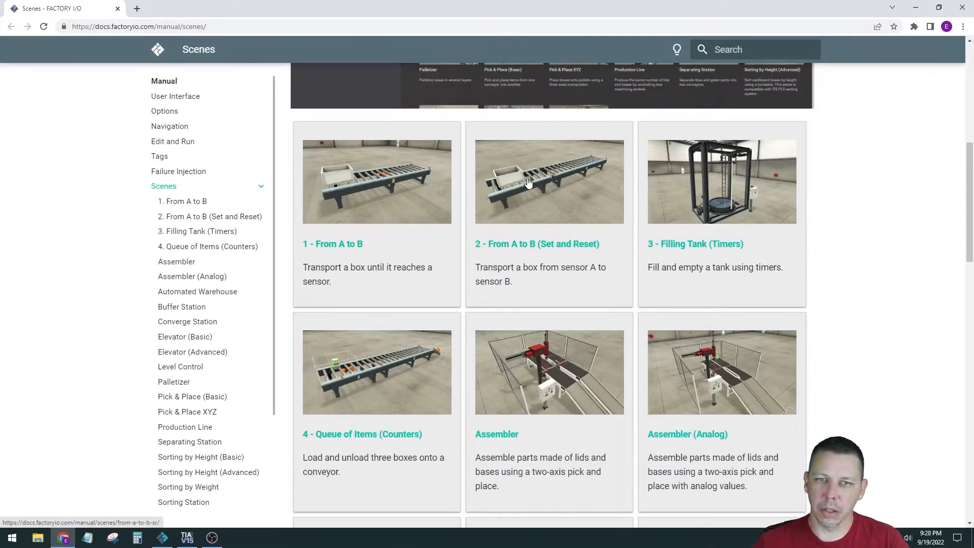
pyautogui.click(548, 181)
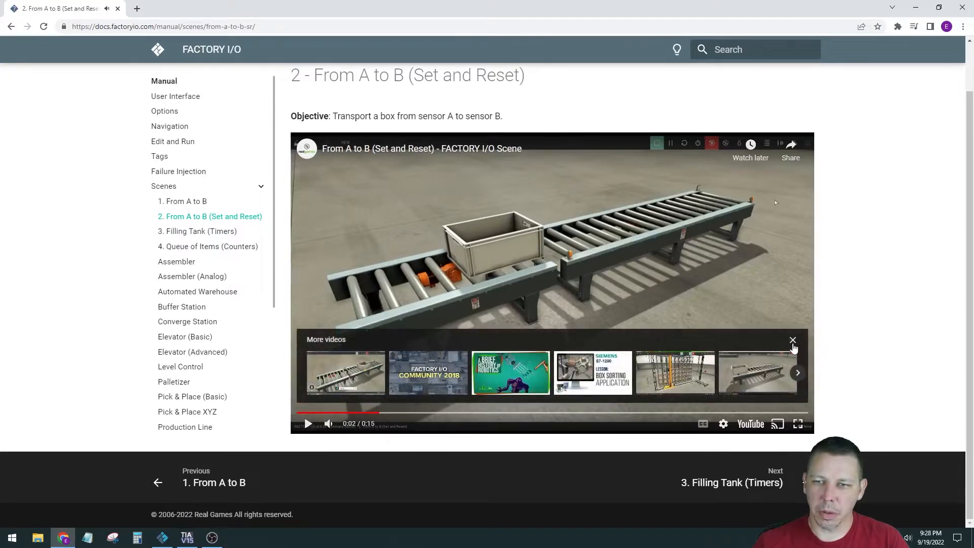
pyautogui.click(307, 423)
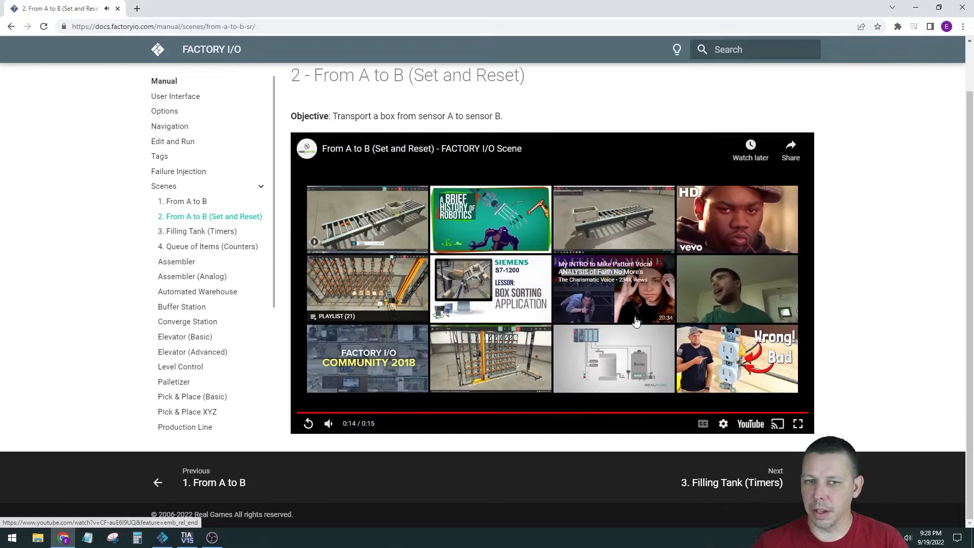
pyautogui.moveTo(115, 122)
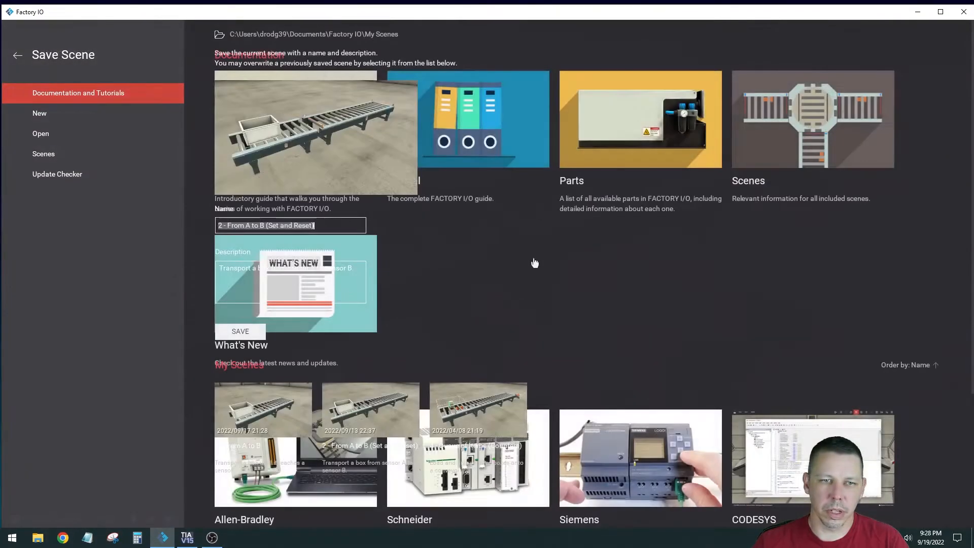
# Save the scene under its current name, answering the 'already exists' replace prompt.
pyautogui.click(240, 332)
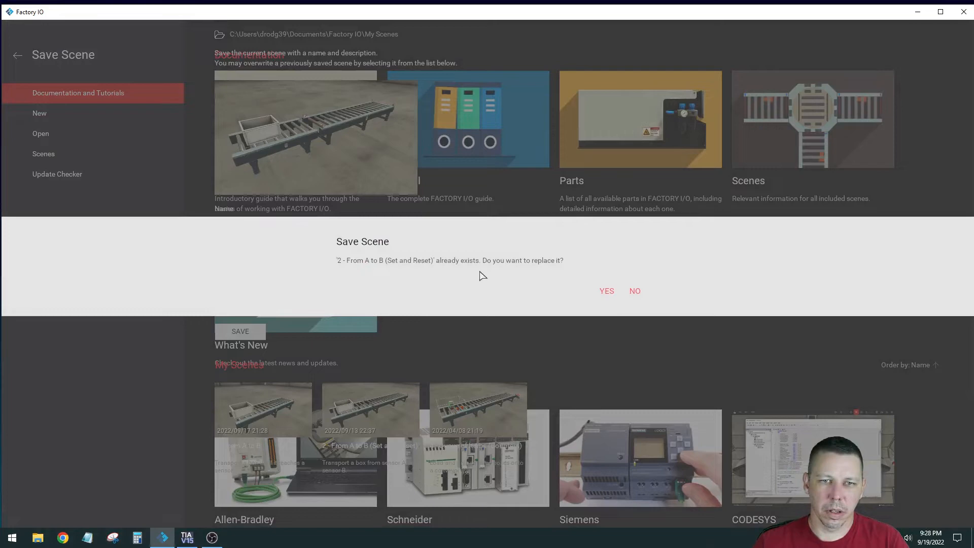
pyautogui.click(605, 290)
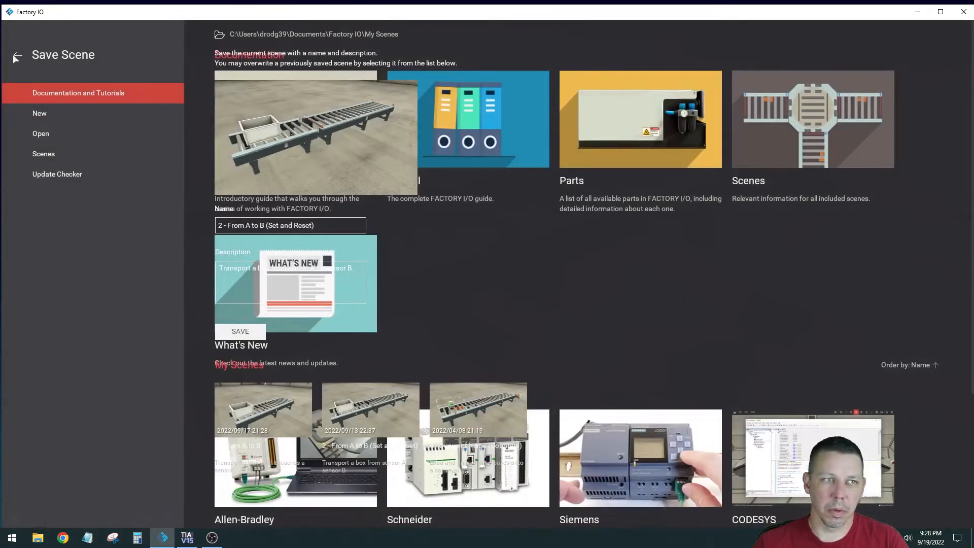
pyautogui.click(240, 332)
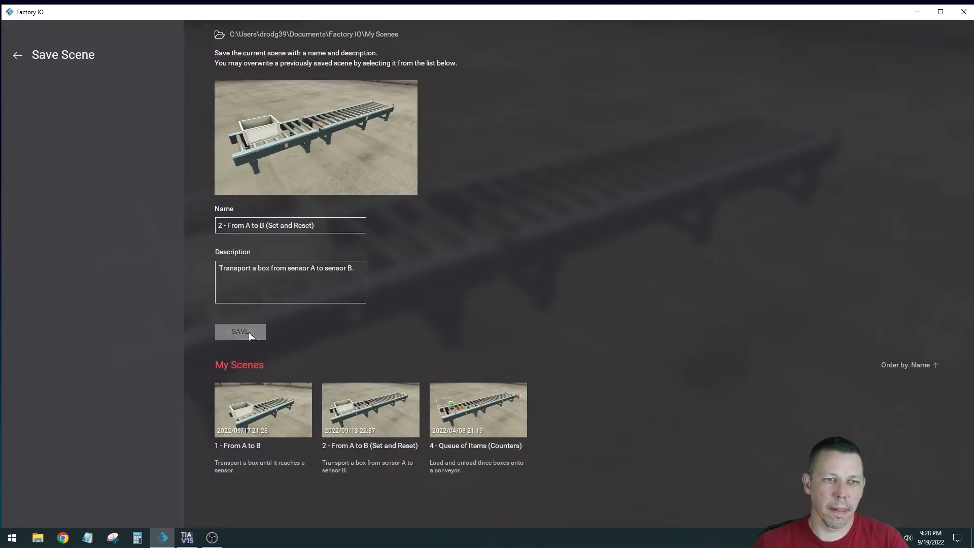
pyautogui.click(240, 331)
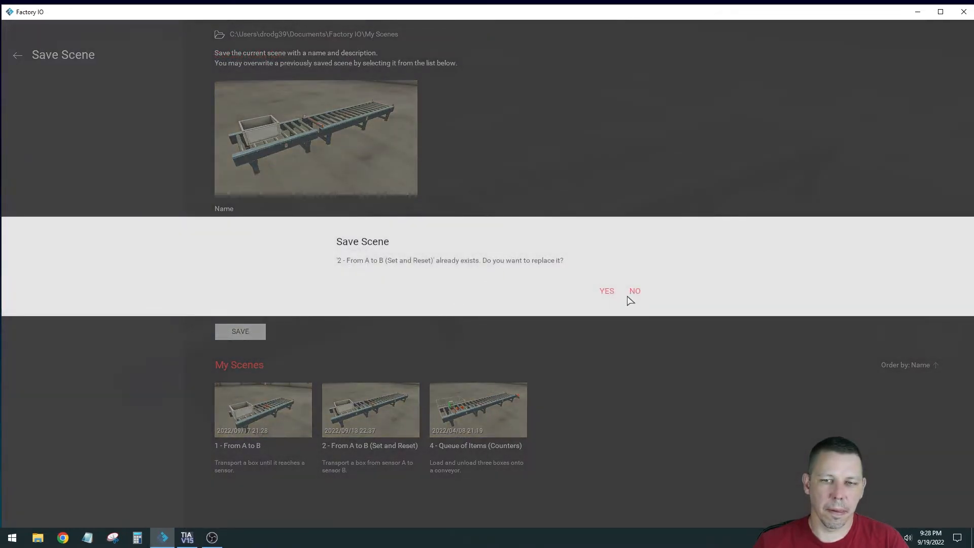
pyautogui.click(606, 290)
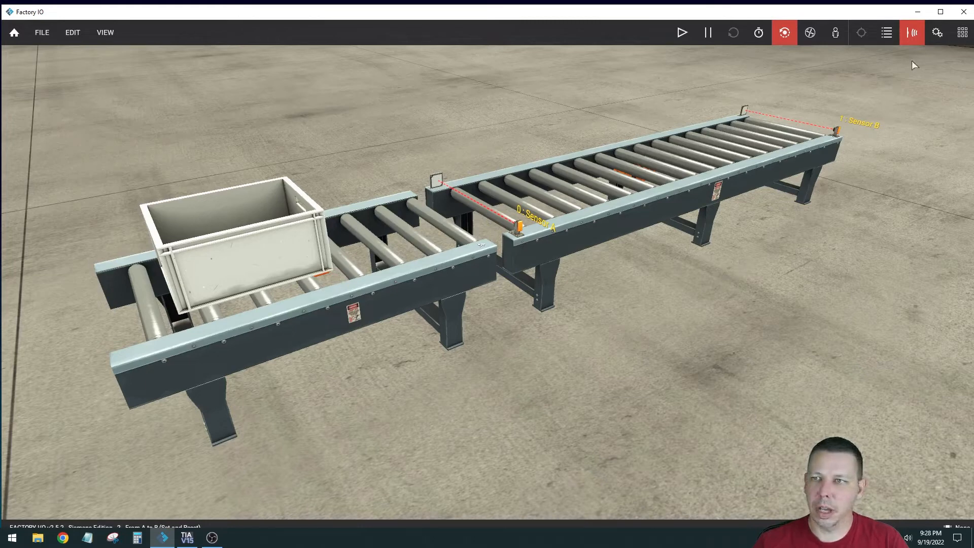
# Hide the sensor name tags and run the simulation twice, stopping and resetting the box each time.
pyautogui.click(912, 33)
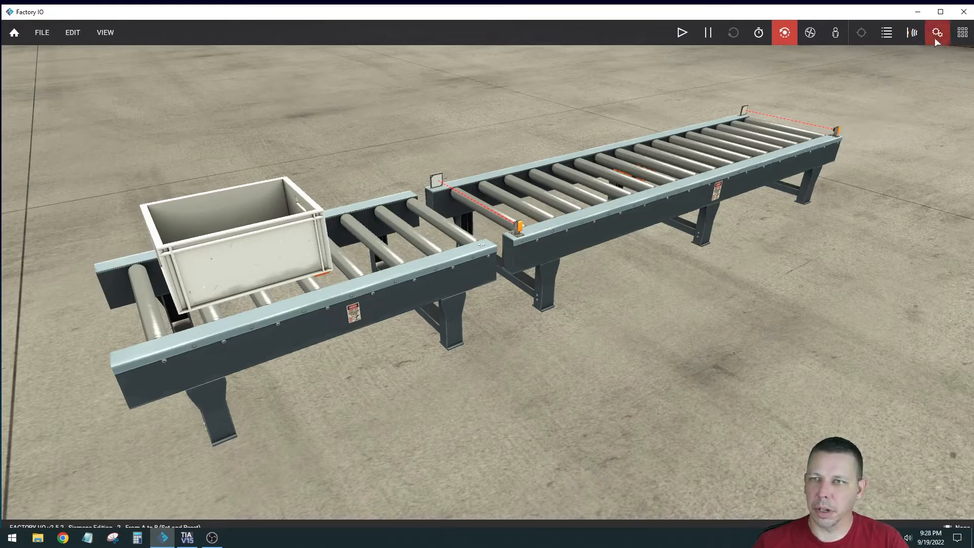
pyautogui.click(962, 32)
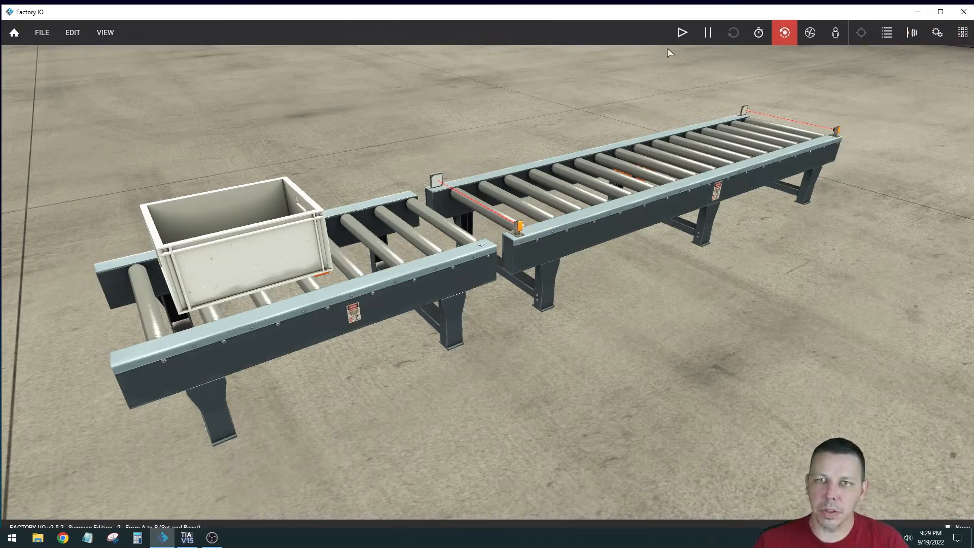
pyautogui.click(681, 33)
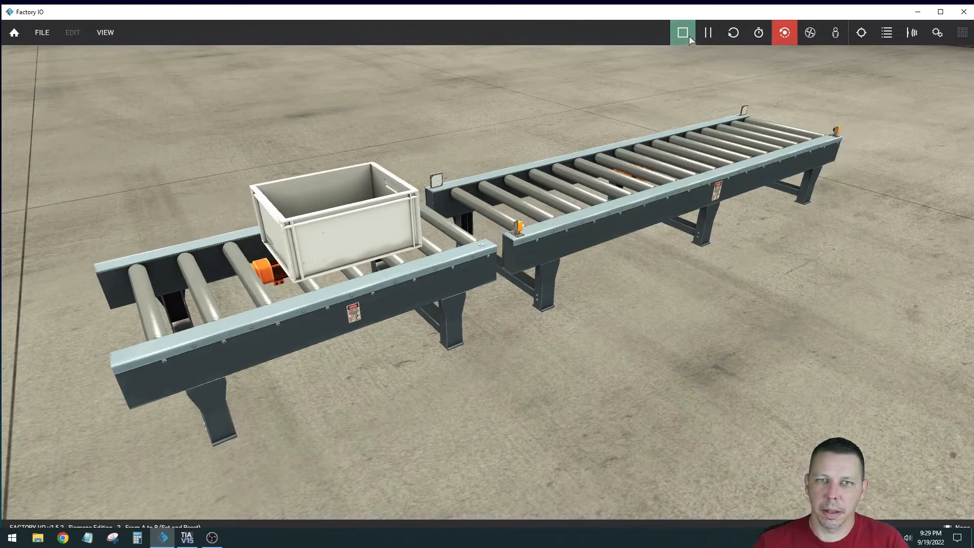
pyautogui.click(681, 32)
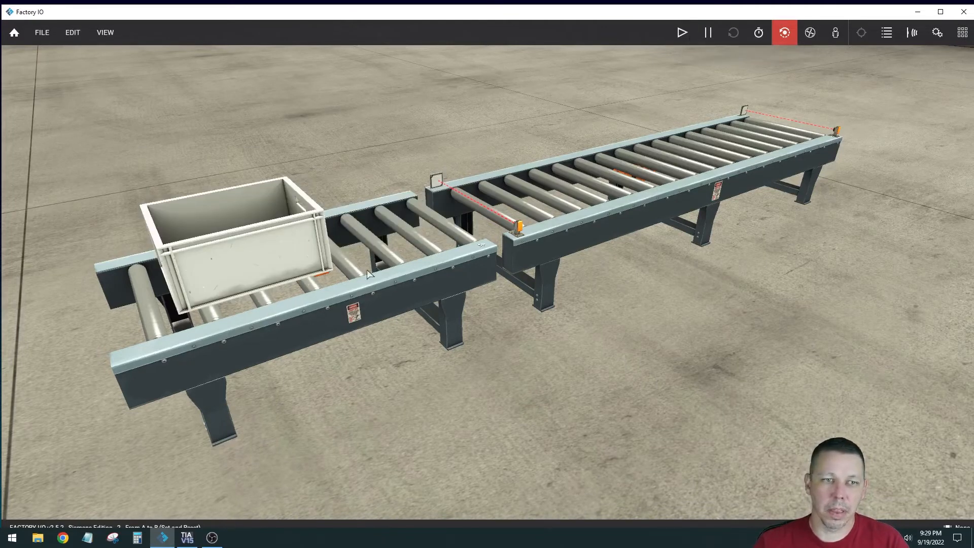
pyautogui.moveTo(264, 250)
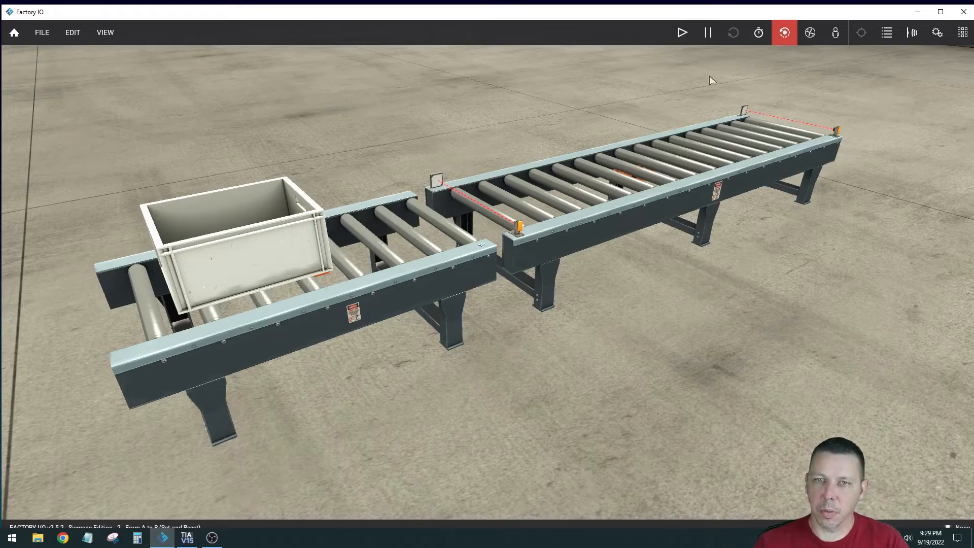
pyautogui.click(682, 32)
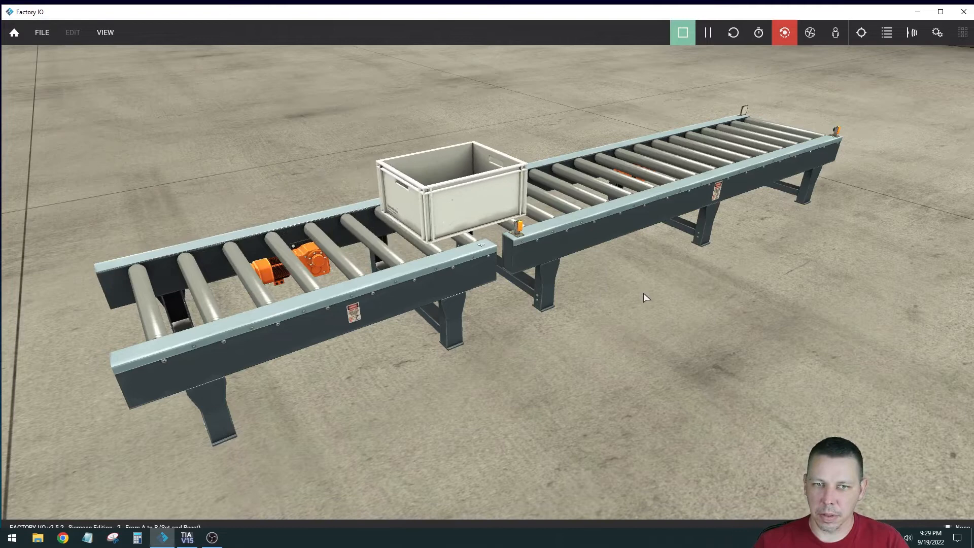
pyautogui.click(681, 33)
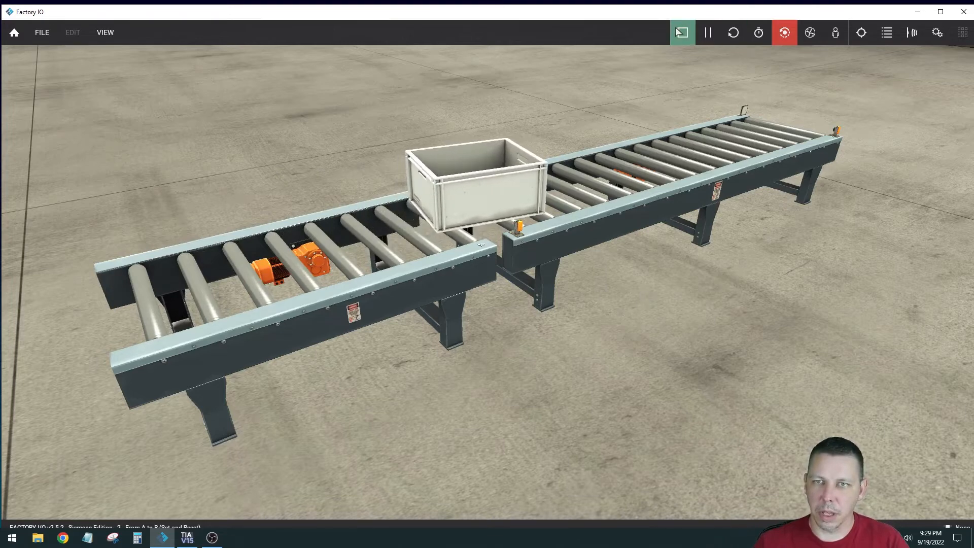
pyautogui.click(681, 32)
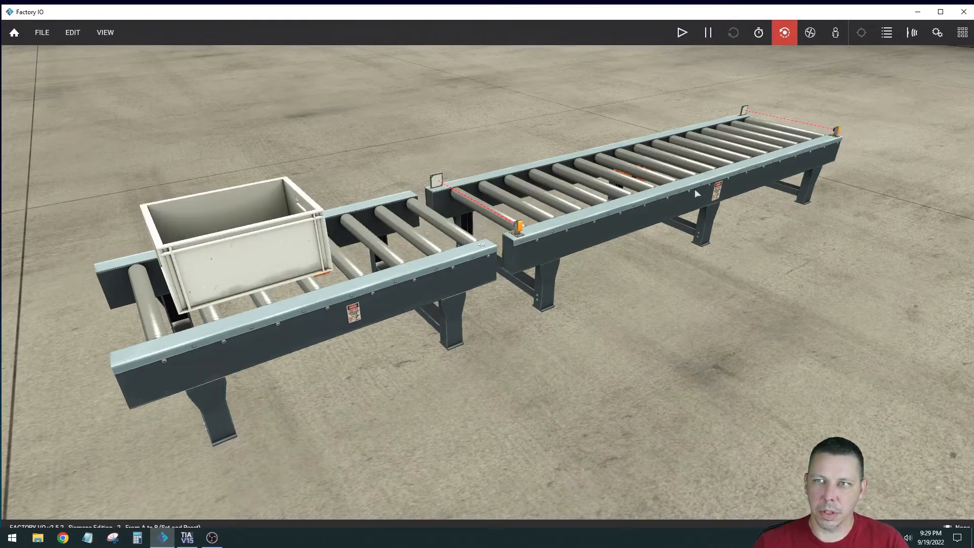
pyautogui.moveTo(522, 214)
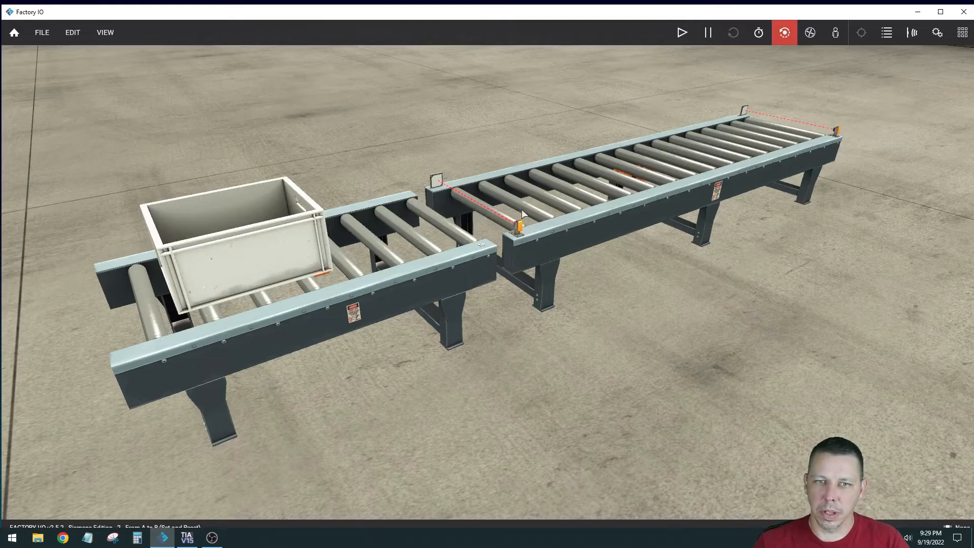
pyautogui.moveTo(761, 105)
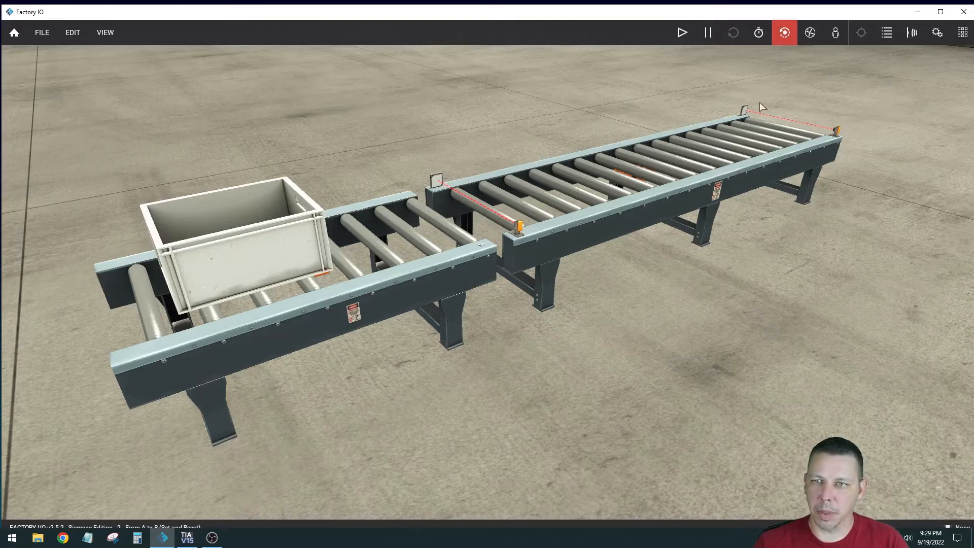
pyautogui.moveTo(728, 210)
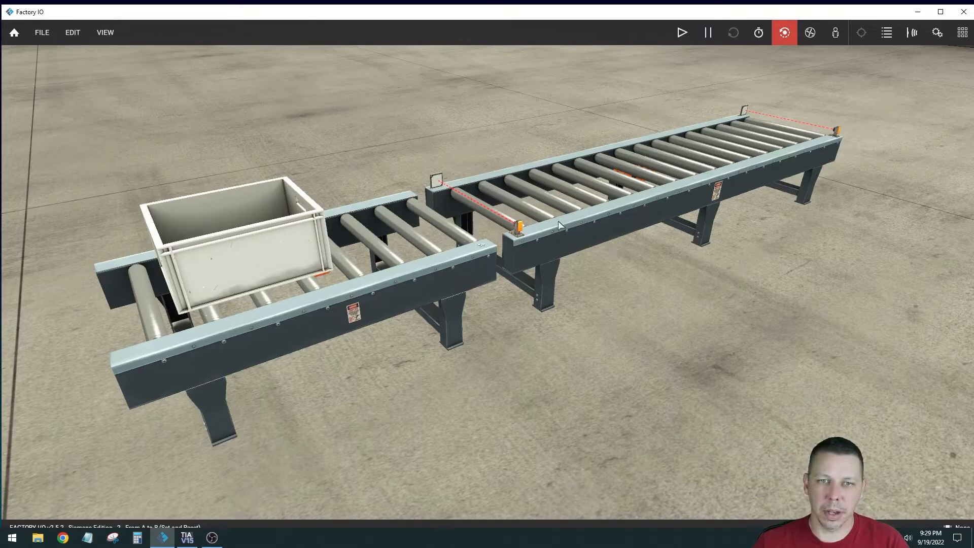
# Select the Siemens S7-1200/1500 driver and open its configuration settings.
pyautogui.click(41, 32)
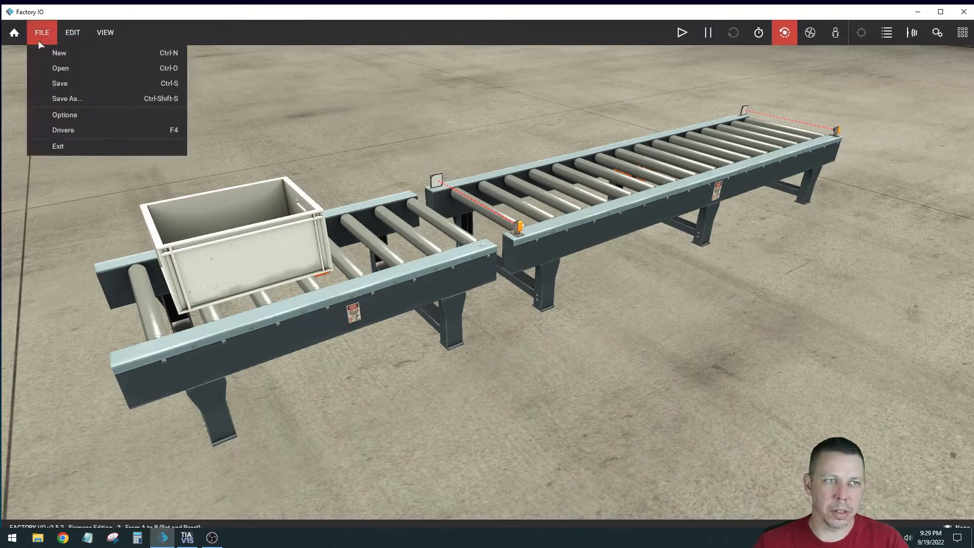
pyautogui.click(63, 130)
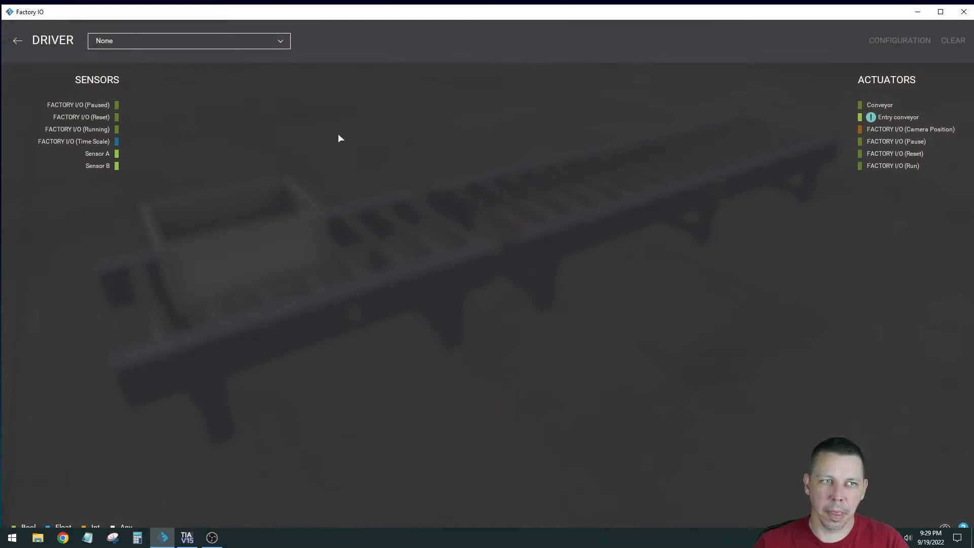
pyautogui.click(188, 41)
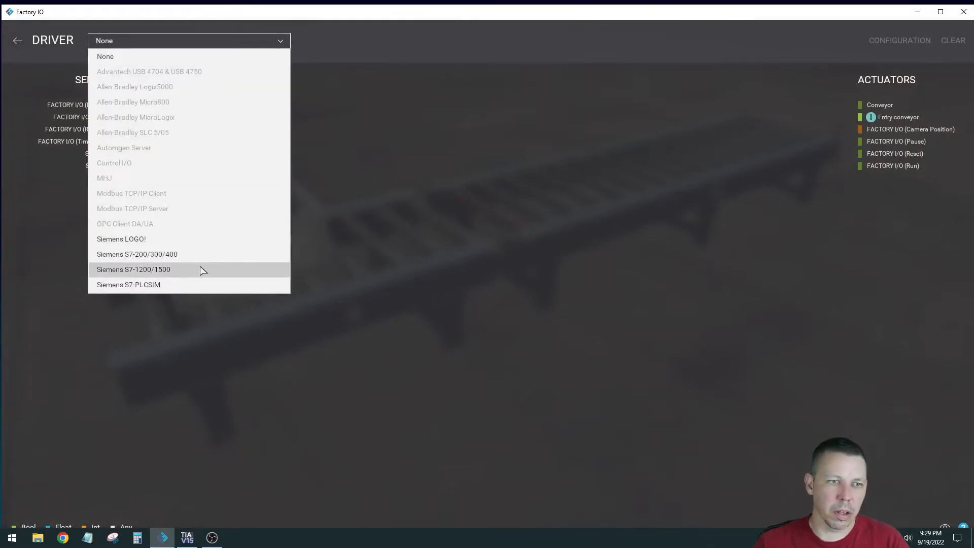
pyautogui.click(133, 269)
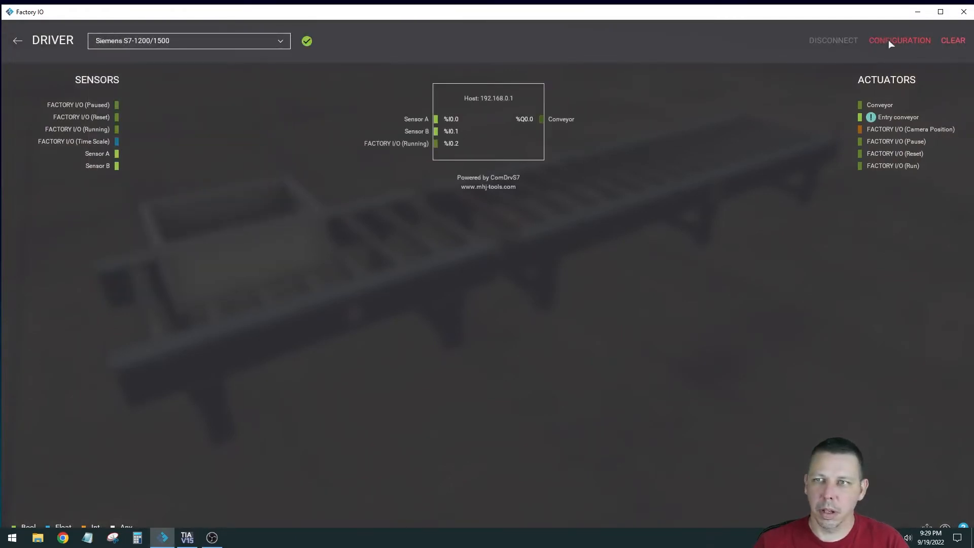
pyautogui.click(898, 41)
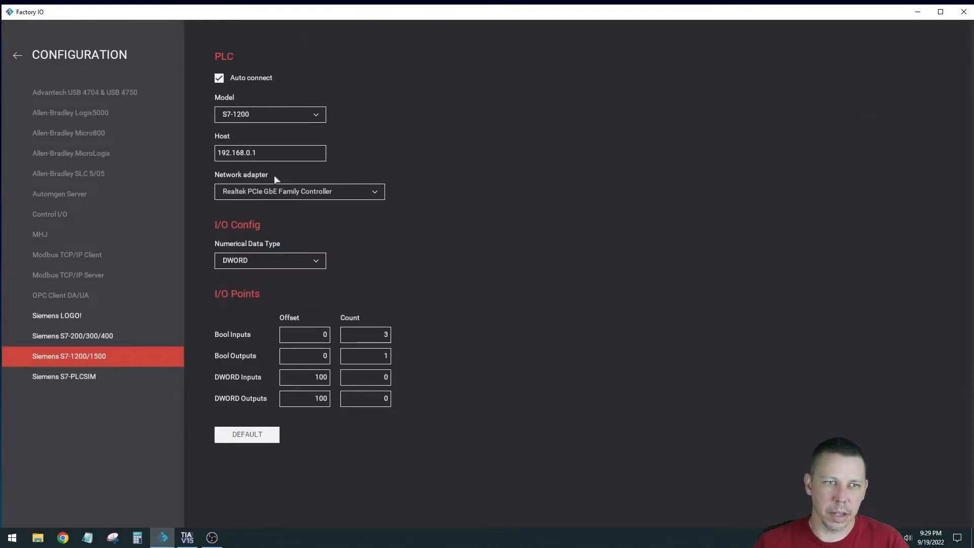
# Set Bool Inputs Offset to 10, export the tag list, and check its folder.
pyautogui.click(305, 335)
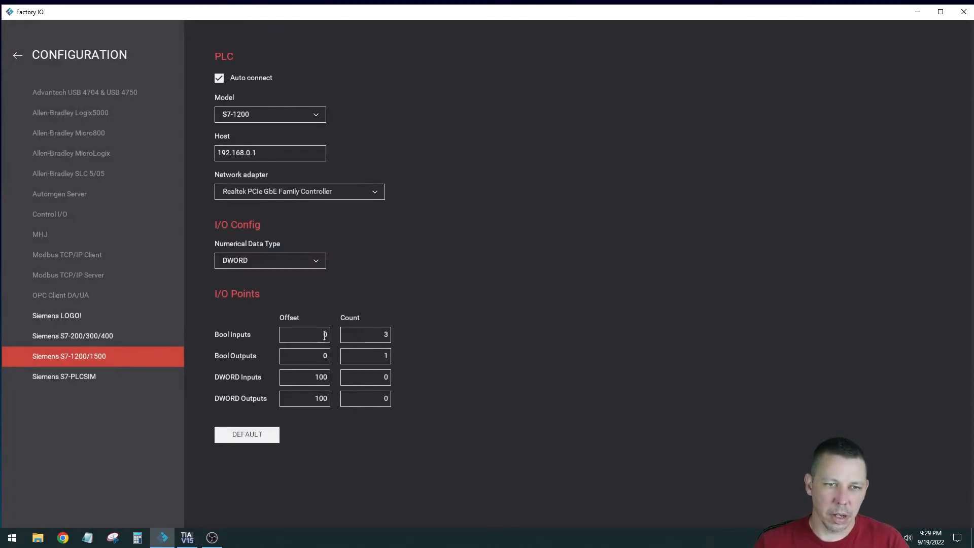
pyautogui.write('10')
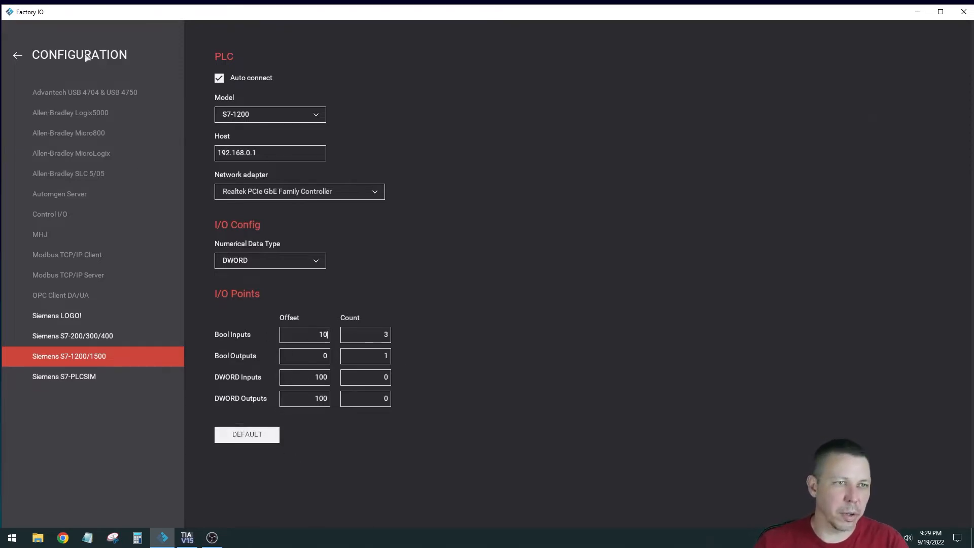
pyautogui.click(18, 55)
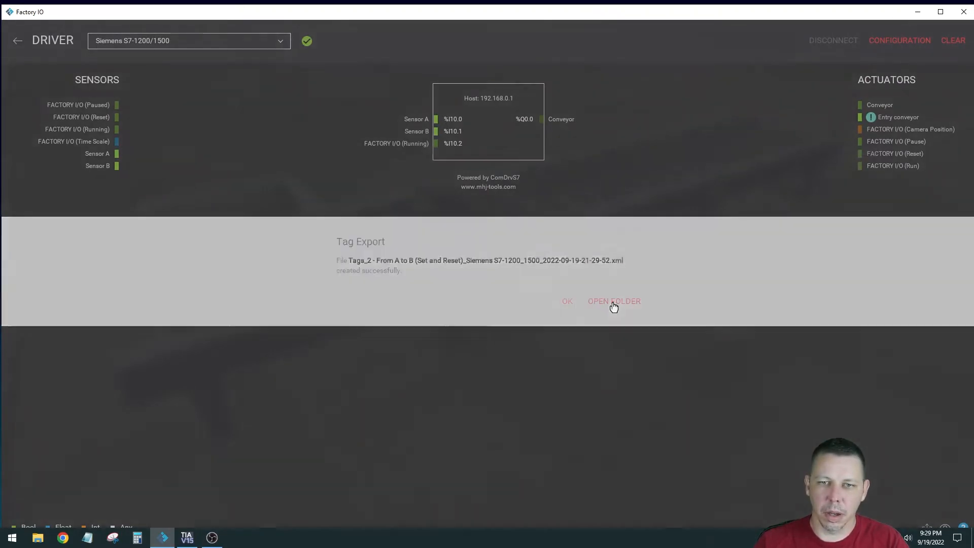
pyautogui.click(614, 302)
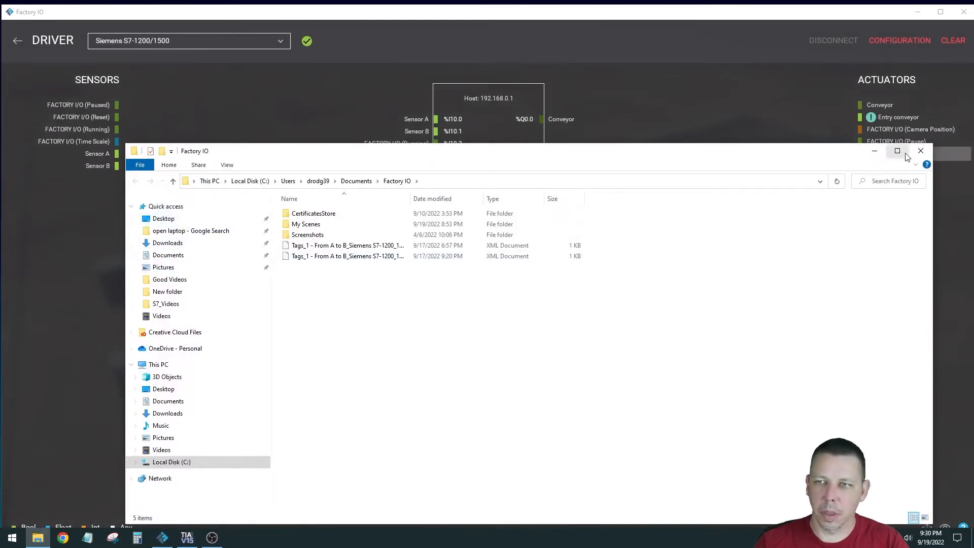
pyautogui.click(920, 152)
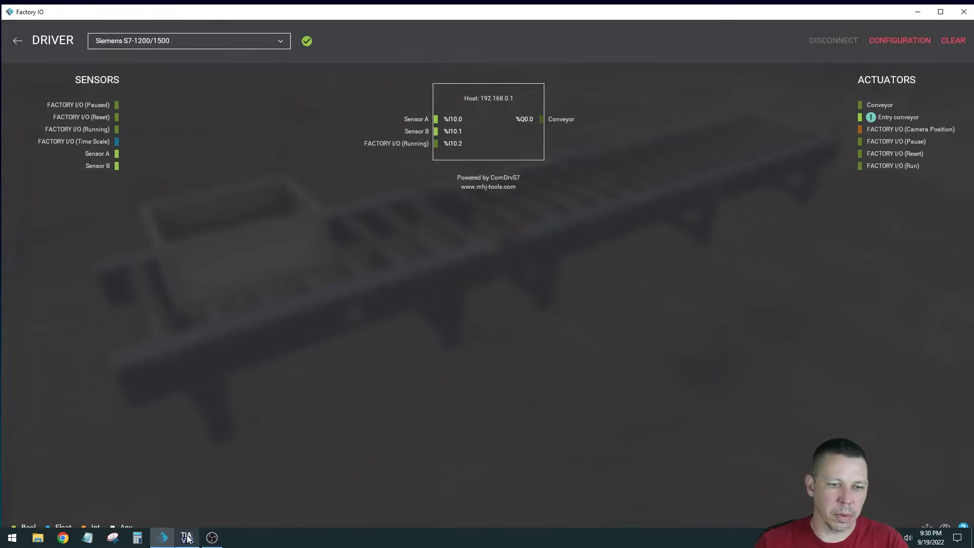
# In TIA Portal, show all PLC tags, then open and cancel the tag Import dialog.
pyautogui.click(186, 537)
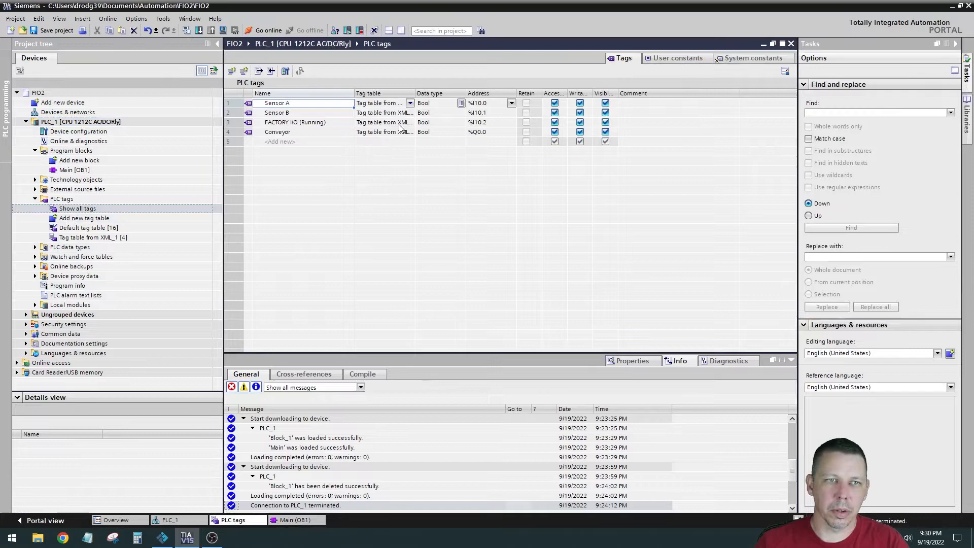
pyautogui.click(270, 70)
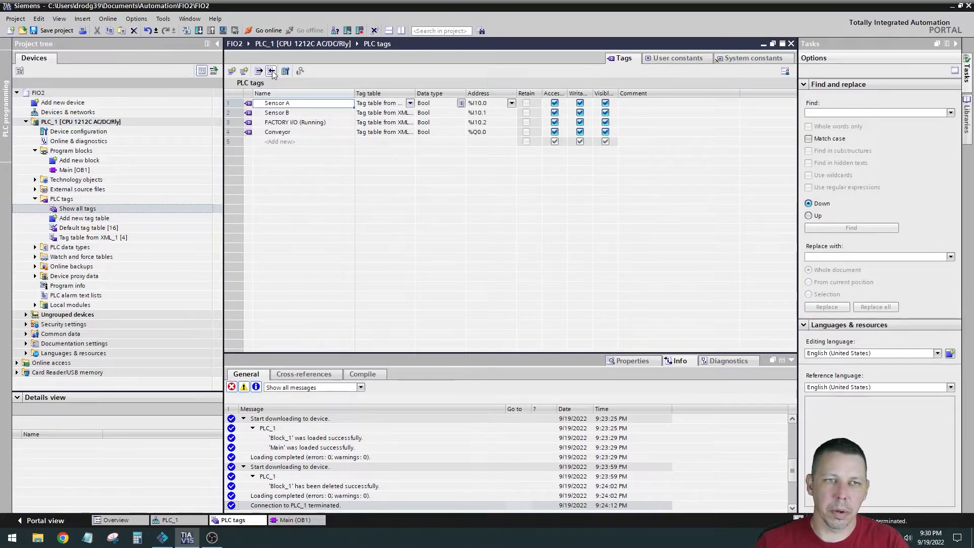
pyautogui.click(271, 70)
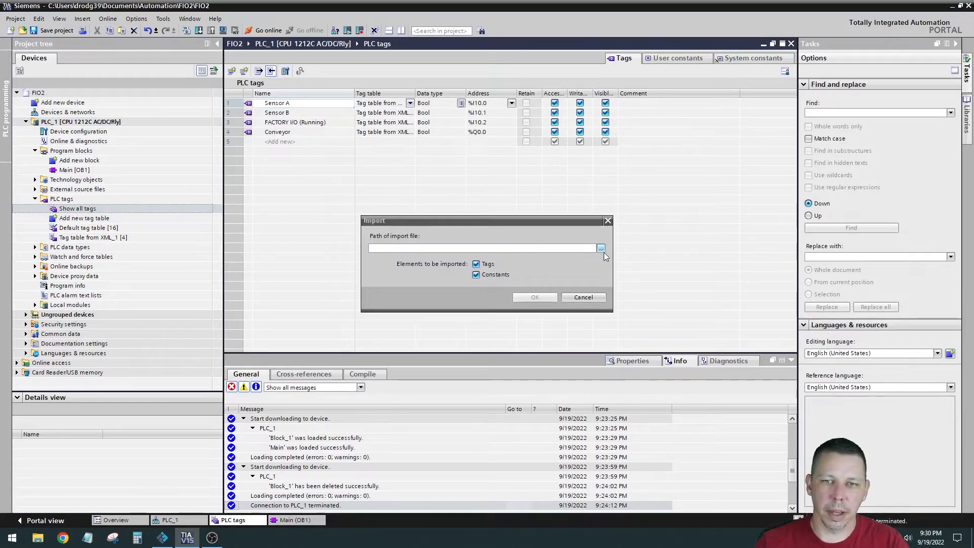
pyautogui.click(601, 247)
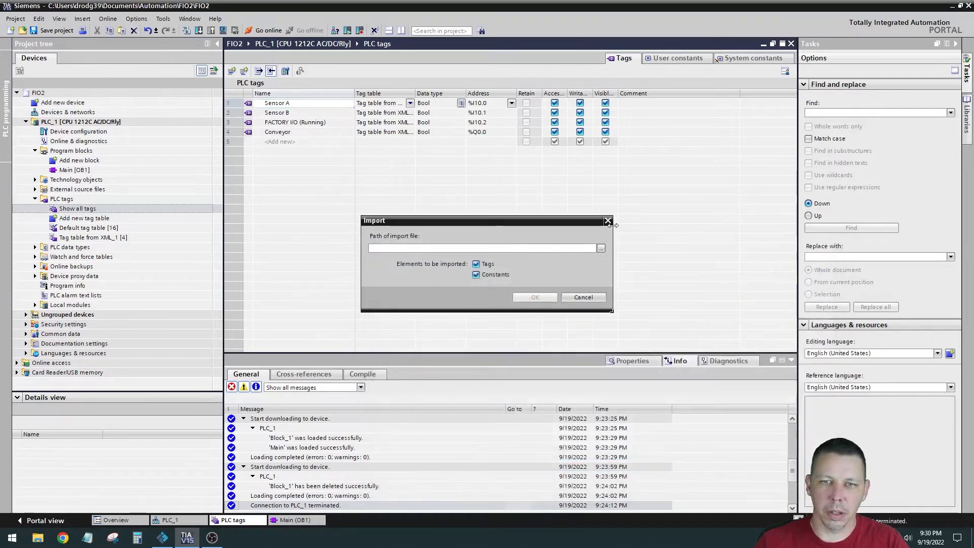
pyautogui.click(608, 221)
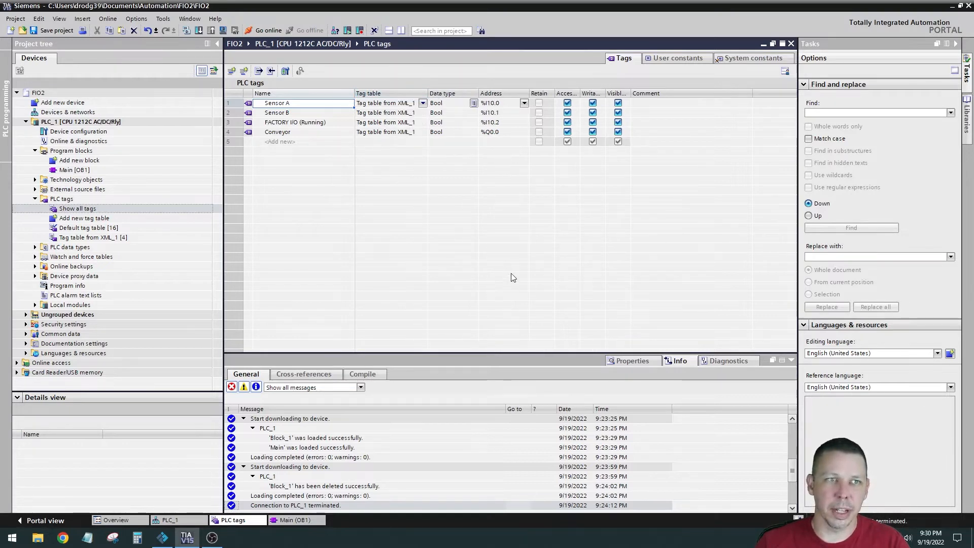
pyautogui.moveTo(413, 142)
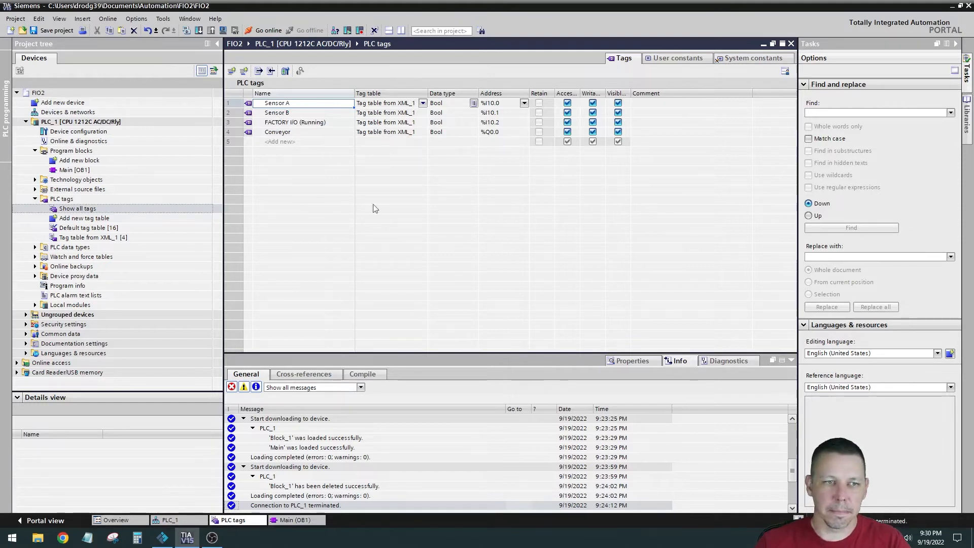
pyautogui.moveTo(211, 538)
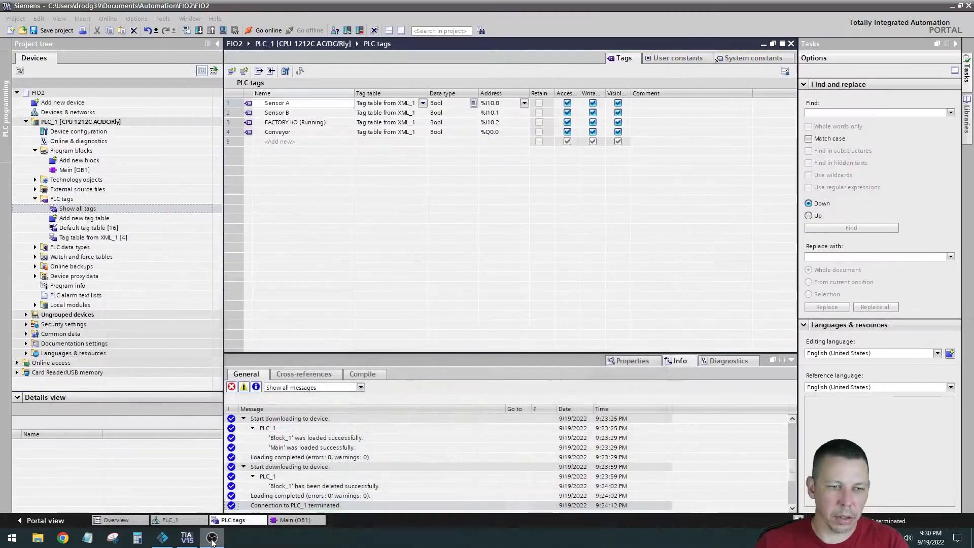
# Return to Factory IO to check Sensor A/B and Running on %I10.0–%I10.2, Conveyor on %Q0.0.
pyautogui.click(212, 538)
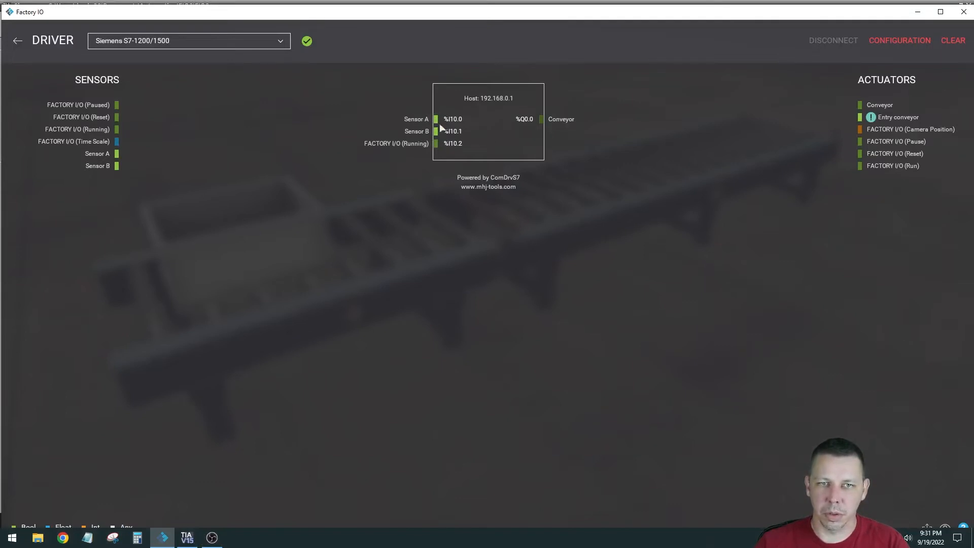
pyautogui.moveTo(312, 421)
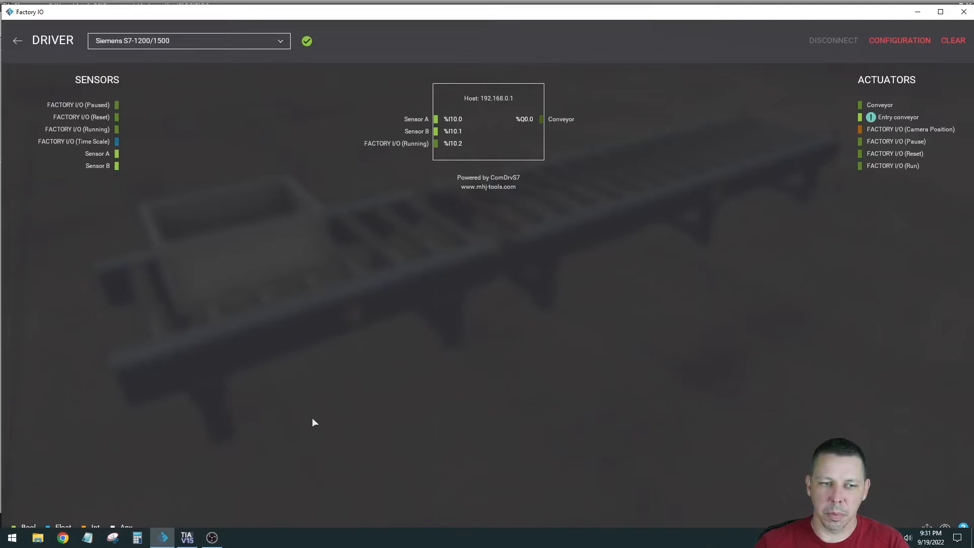
pyautogui.moveTo(460, 135)
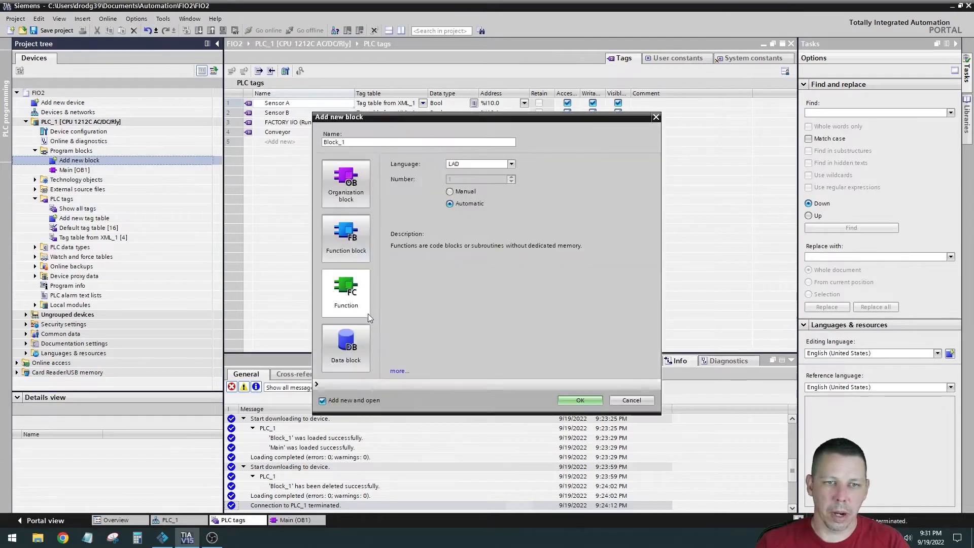
# Add a LAD Function (FC) block named Block_1 and open it.
pyautogui.click(345, 293)
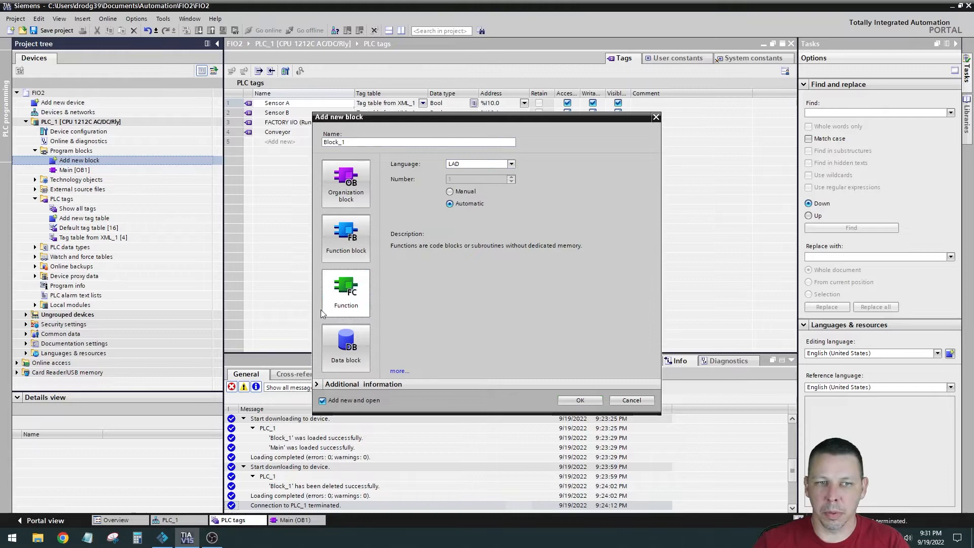
pyautogui.click(345, 292)
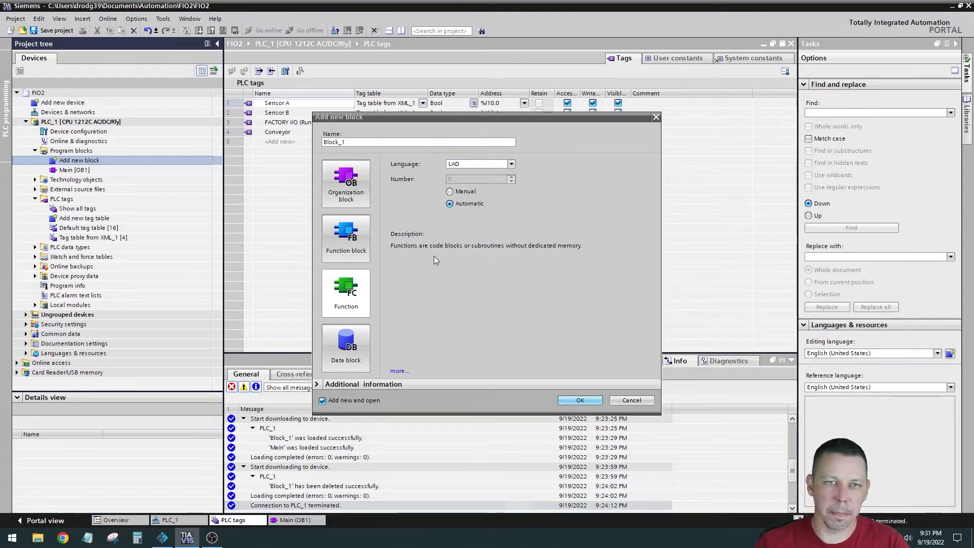
pyautogui.click(631, 401)
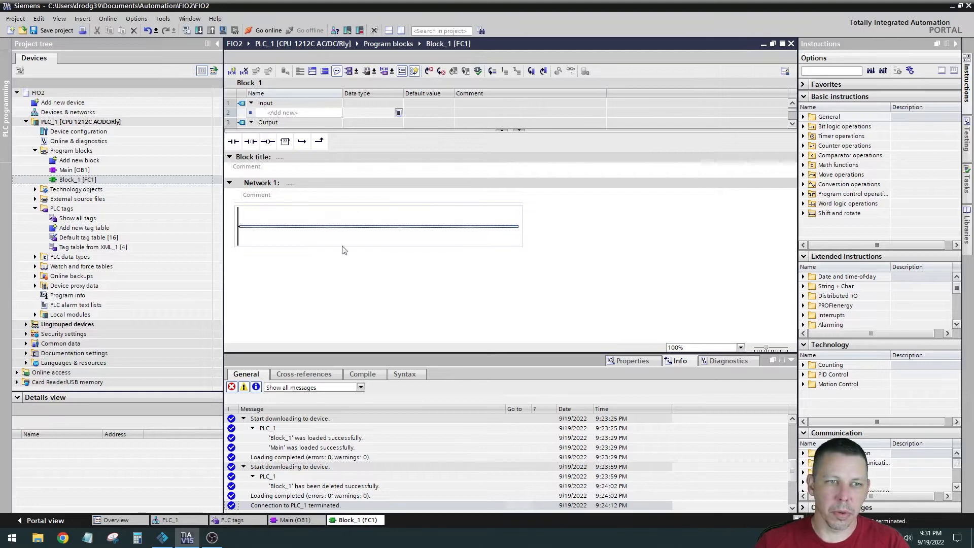
pyautogui.moveTo(252, 141)
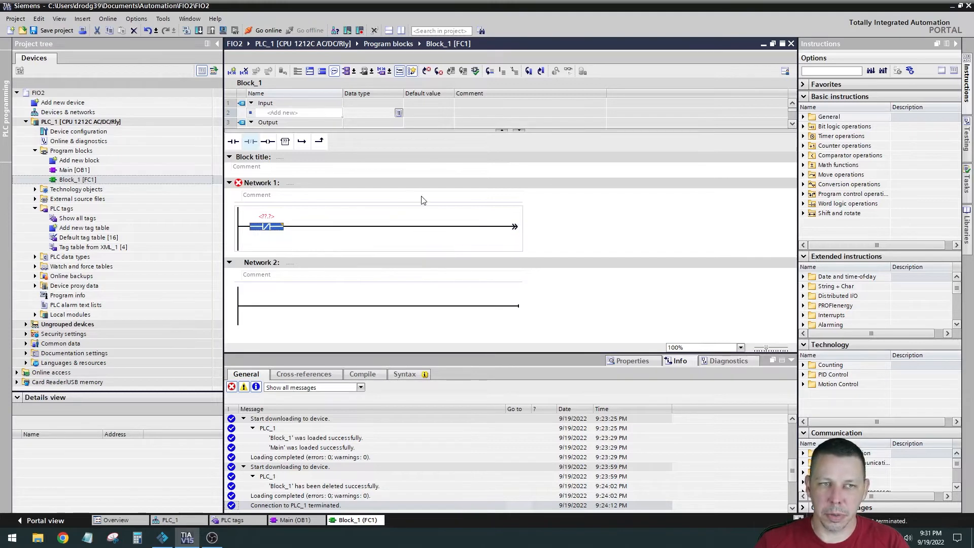
pyautogui.moveTo(252, 254)
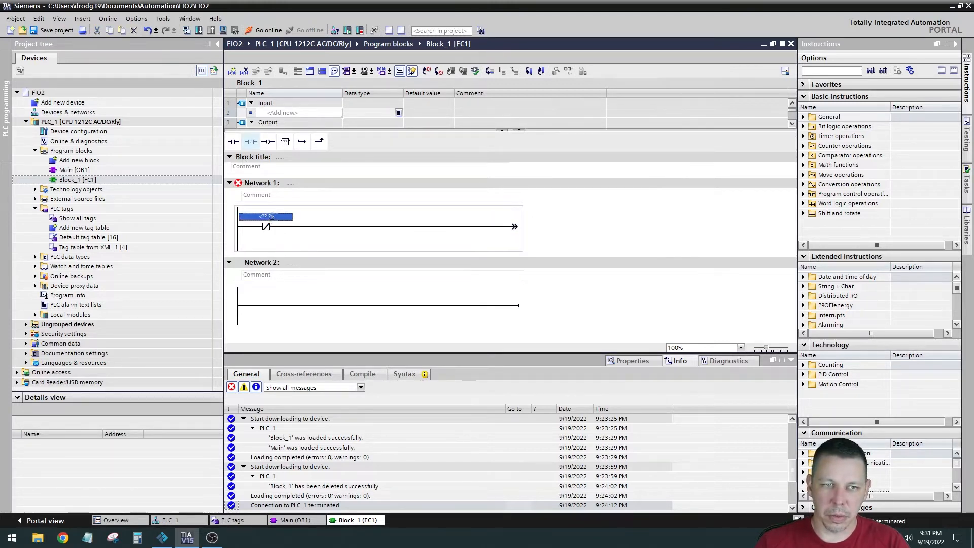
# Assign Sensor A (%I10.0) to the Network 1 contact, then return to Factory IO.
pyautogui.click(266, 216)
pyautogui.write('"Sensor A"')
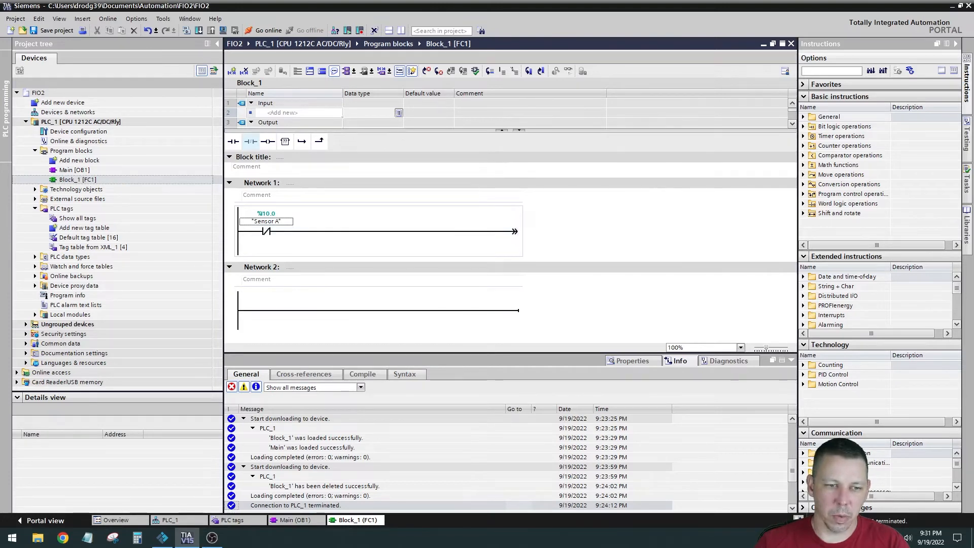
pyautogui.click(161, 536)
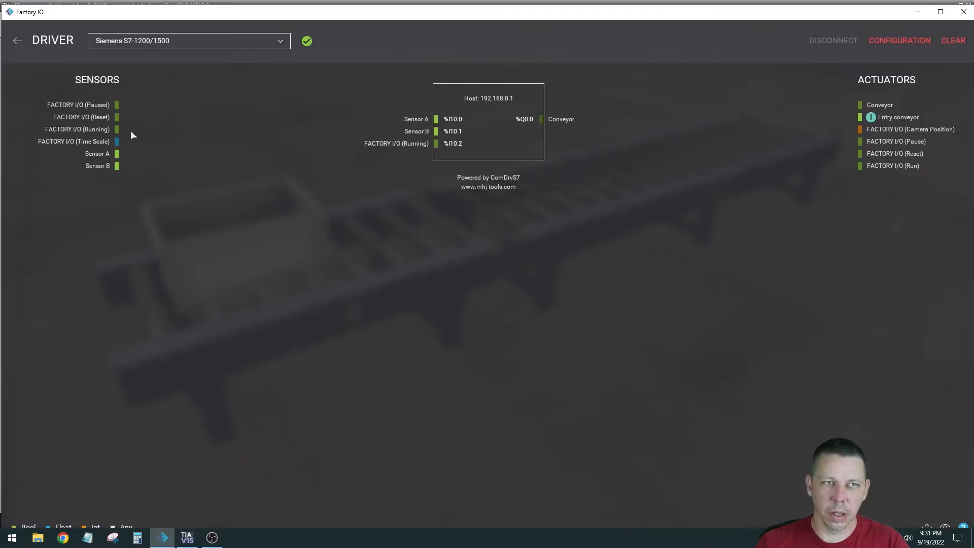
# Leave the Factory IO driver page for the scene view, then switch to TIA Portal.
pyautogui.click(17, 40)
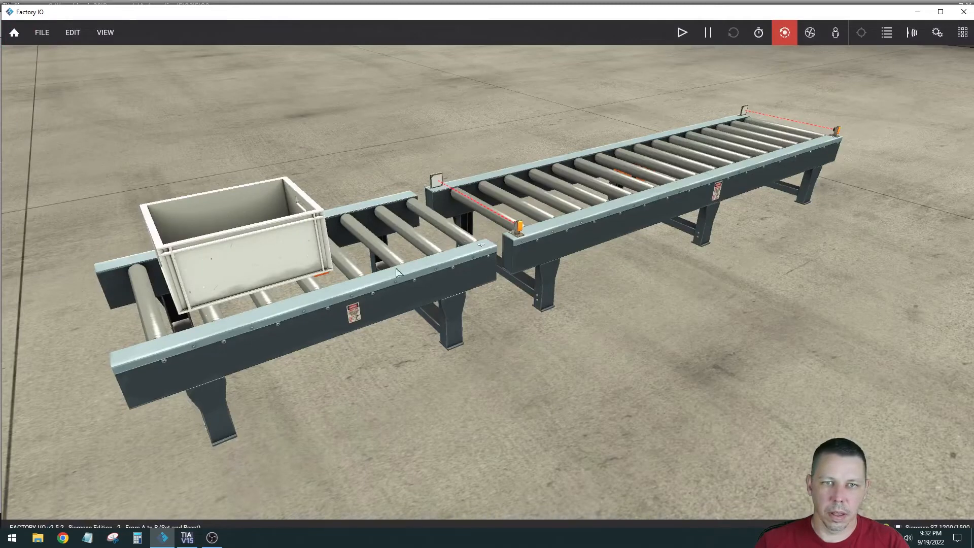
pyautogui.moveTo(423, 176)
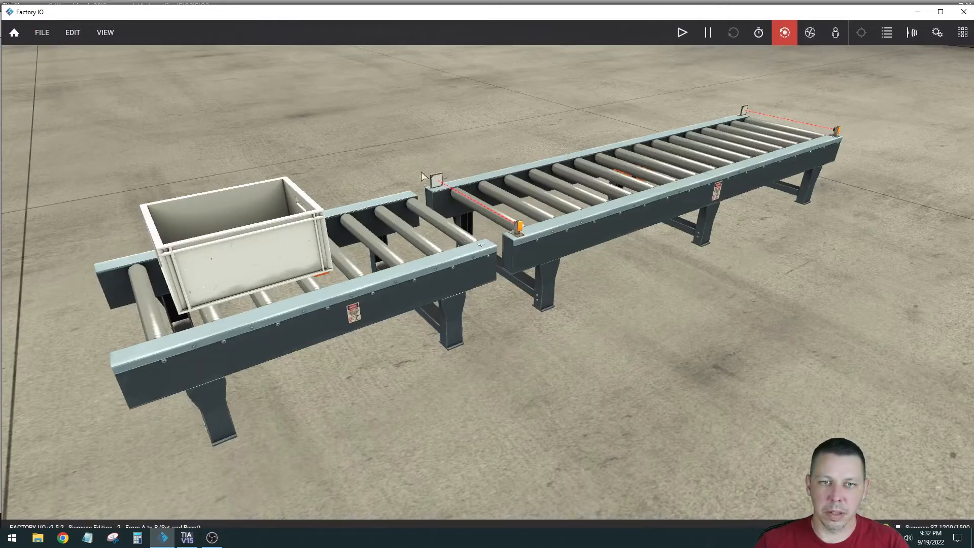
pyautogui.moveTo(522, 226)
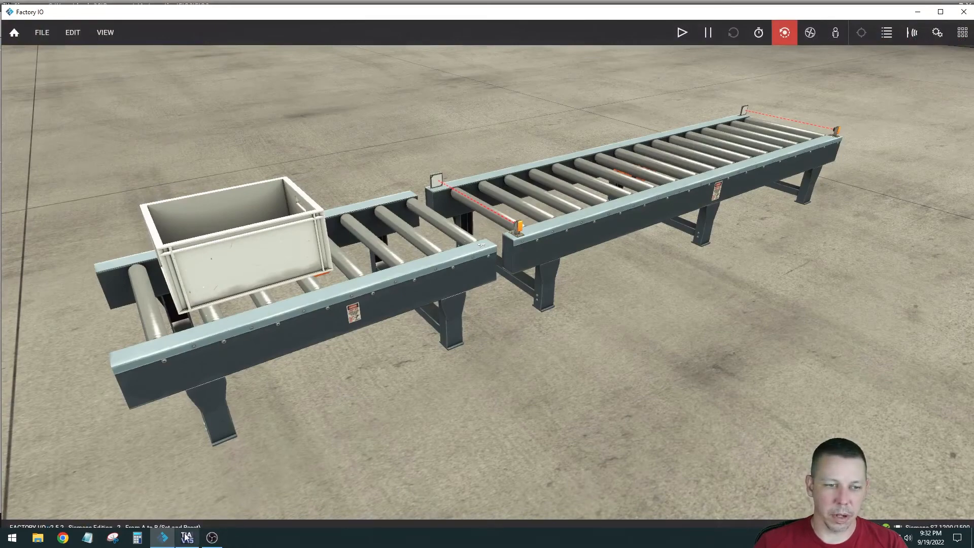
pyautogui.click(185, 537)
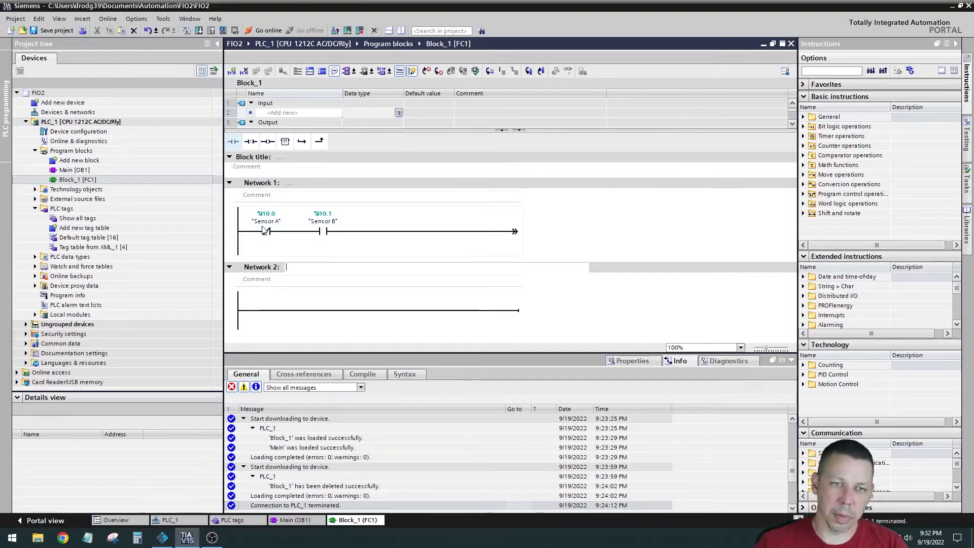
# Place a Conveyor (%Q0.0) element at the end of Block_1 Network 1.
pyautogui.click(268, 141)
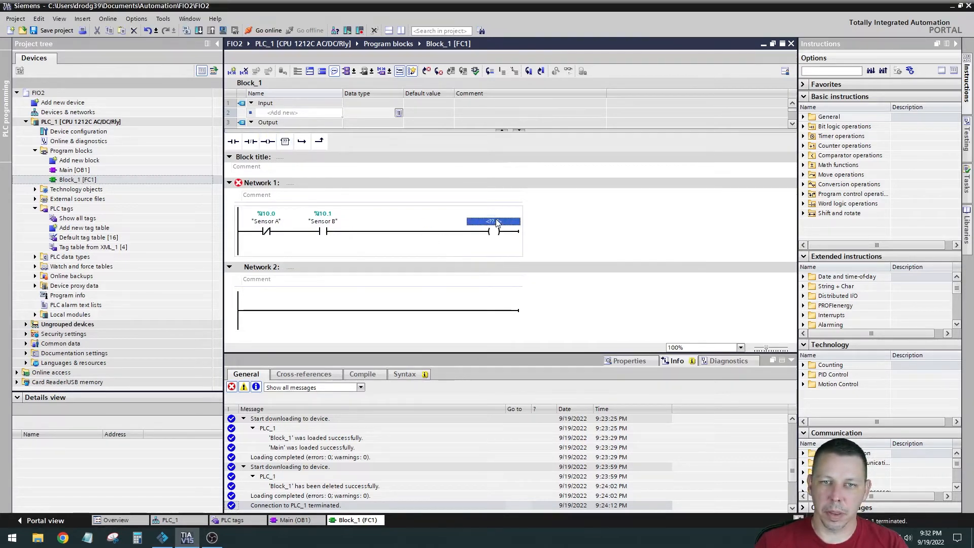
pyautogui.write('Conveyor"')
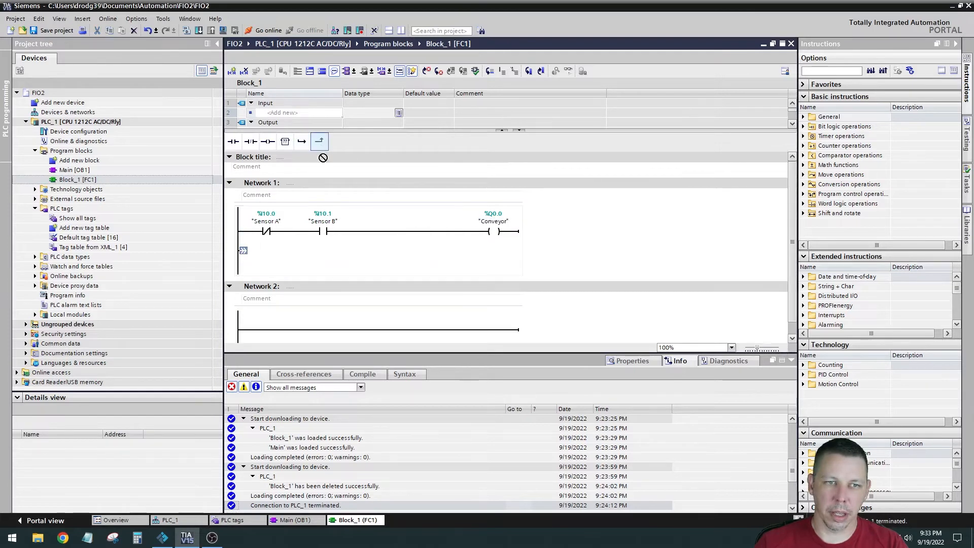
pyautogui.moveTo(241, 146)
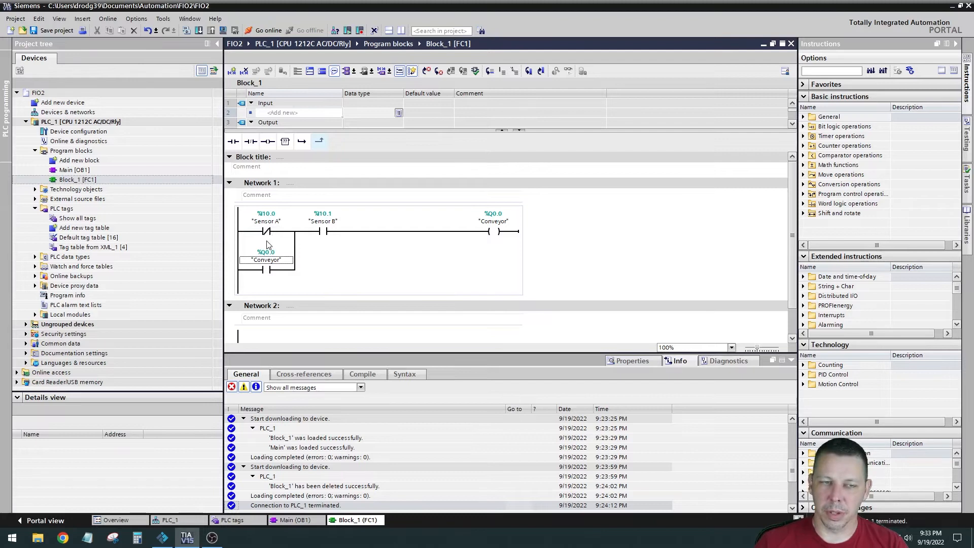
pyautogui.moveTo(269, 241)
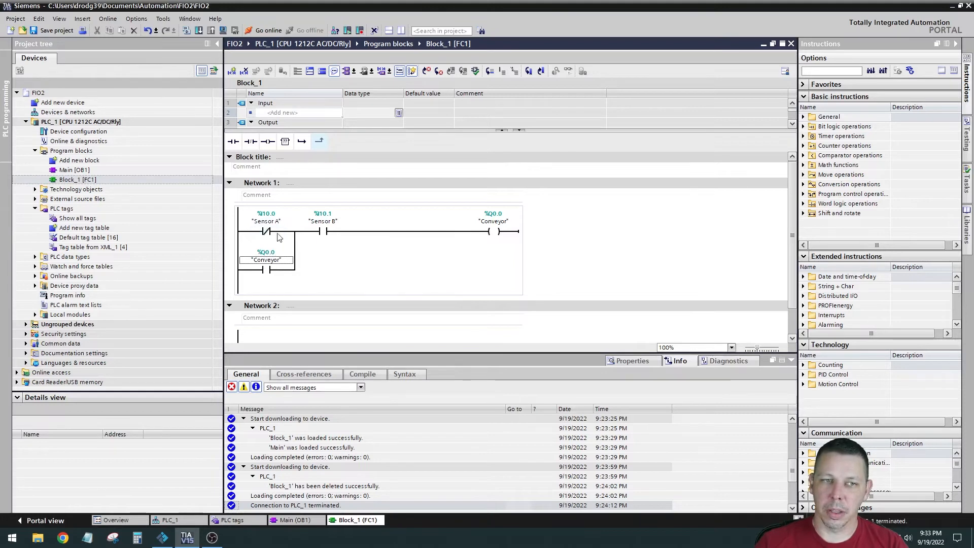
pyautogui.moveTo(281, 232)
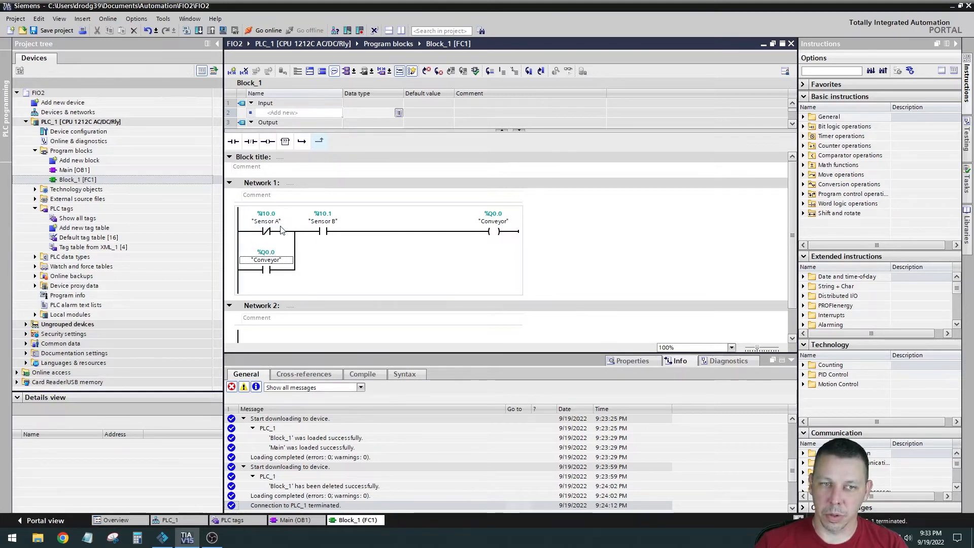
pyautogui.moveTo(230, 235)
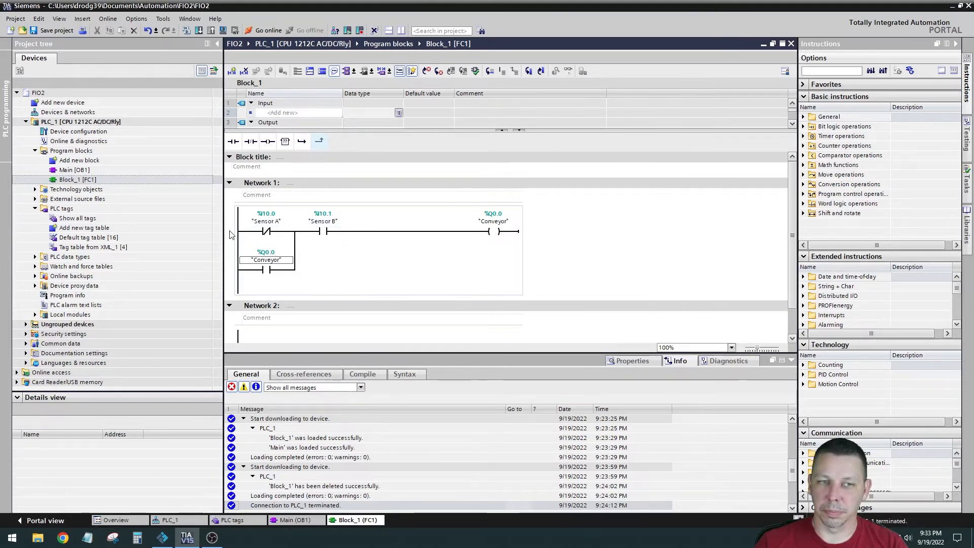
pyautogui.moveTo(515, 235)
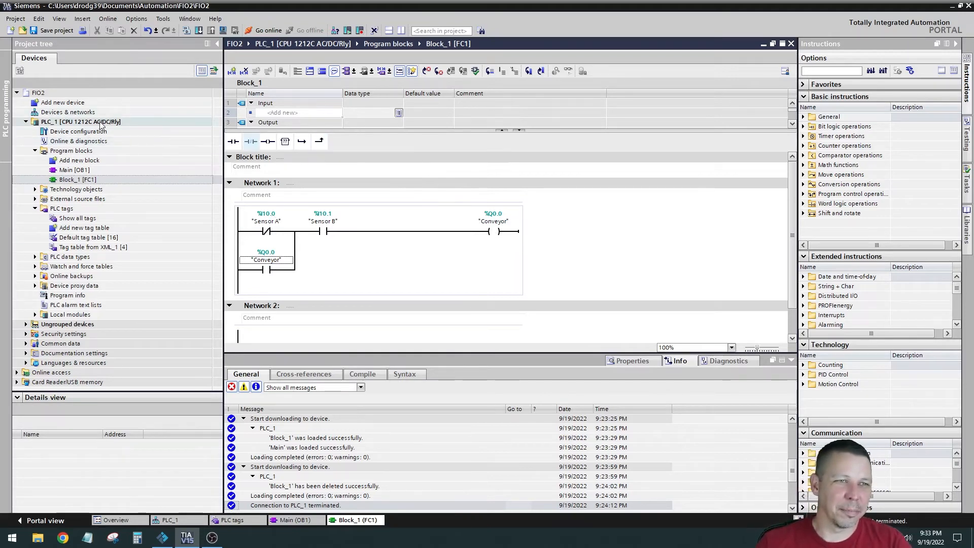
# Compile PLC_1, download only the changed software, and go online.
pyautogui.rightClick(80, 121)
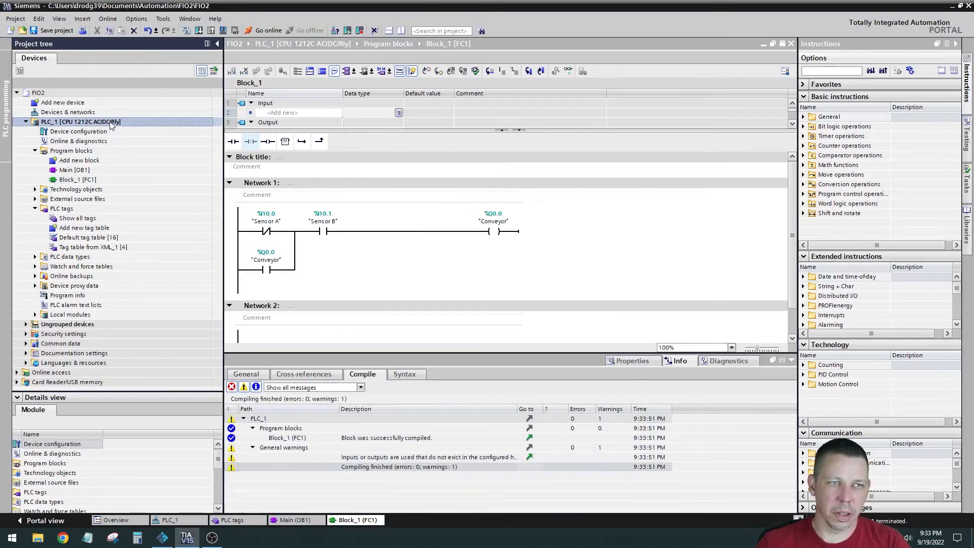
pyautogui.rightClick(80, 122)
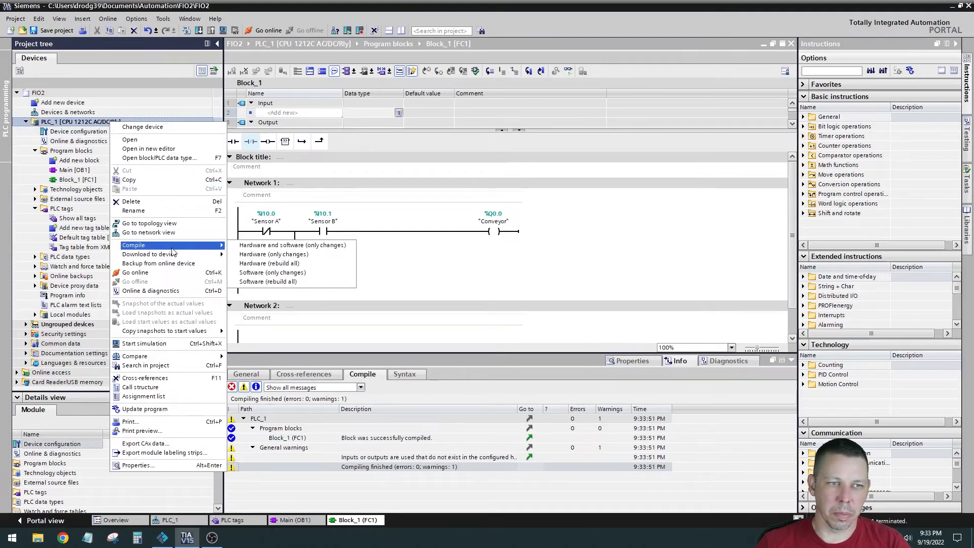
pyautogui.moveTo(149, 254)
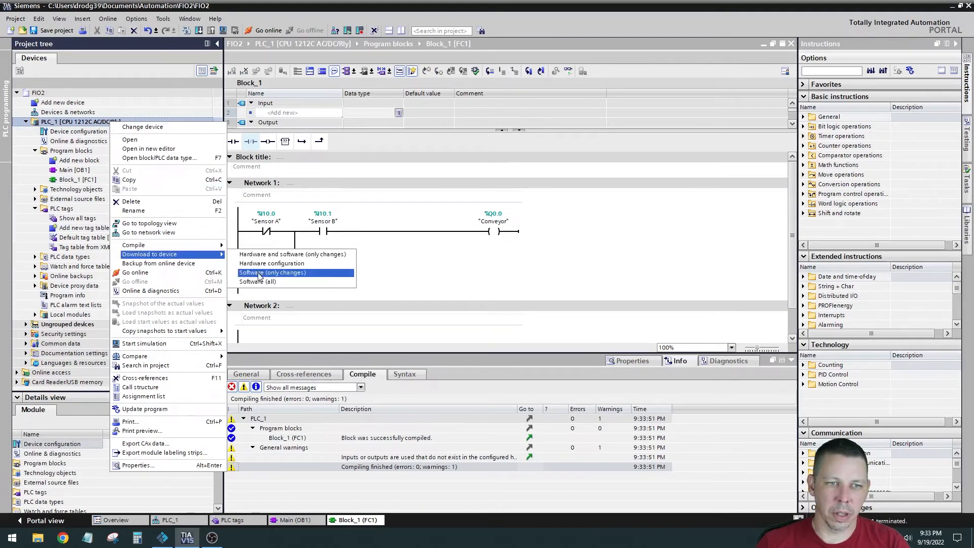
pyautogui.click(272, 272)
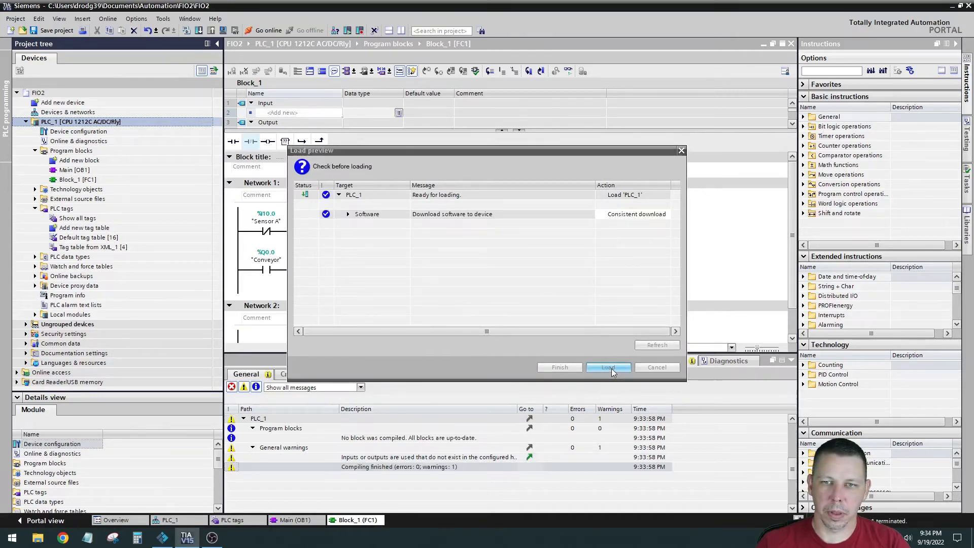
pyautogui.click(608, 366)
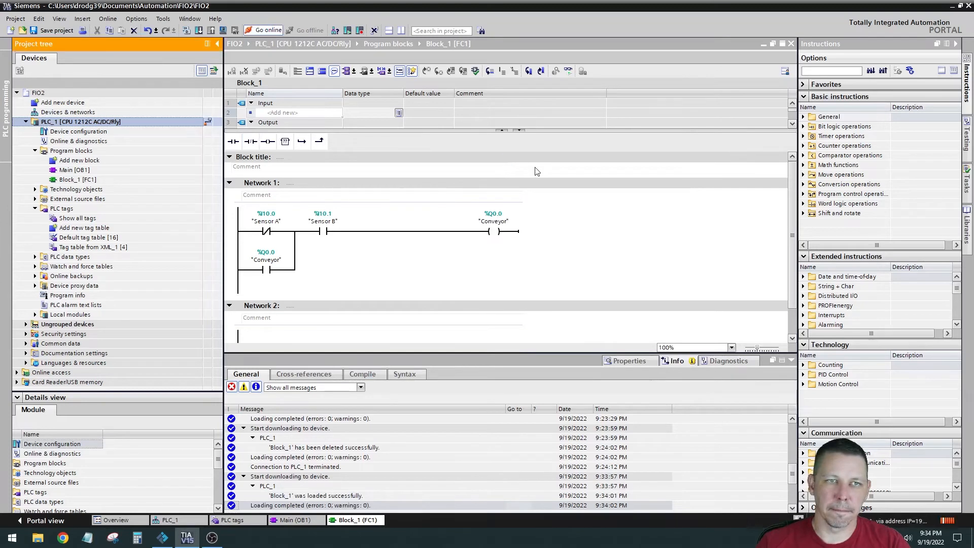
pyautogui.click(266, 30)
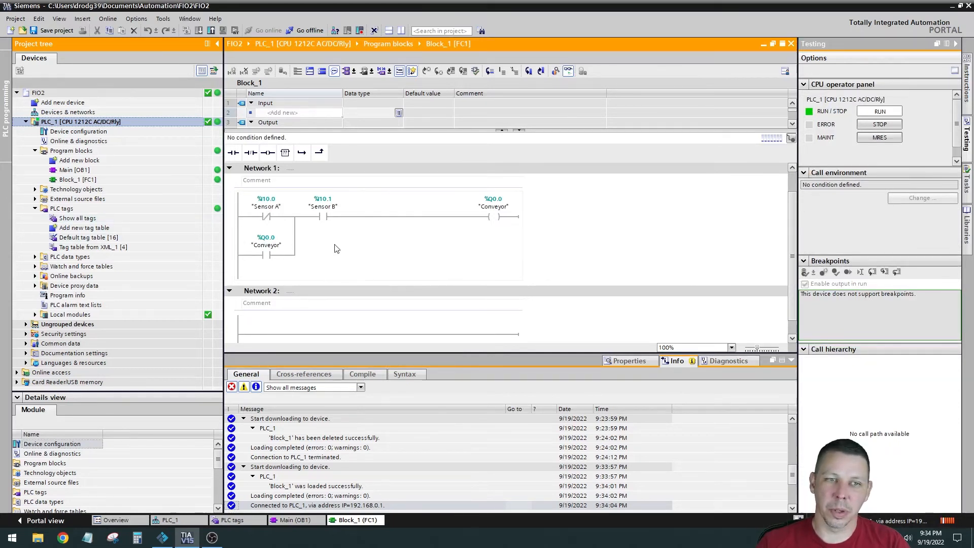
pyautogui.moveTo(324, 257)
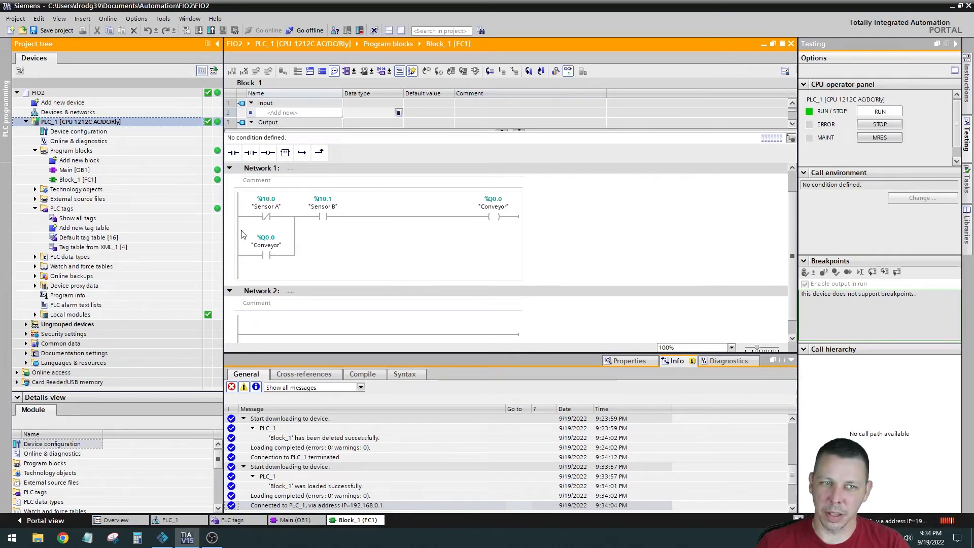
pyautogui.moveTo(402, 233)
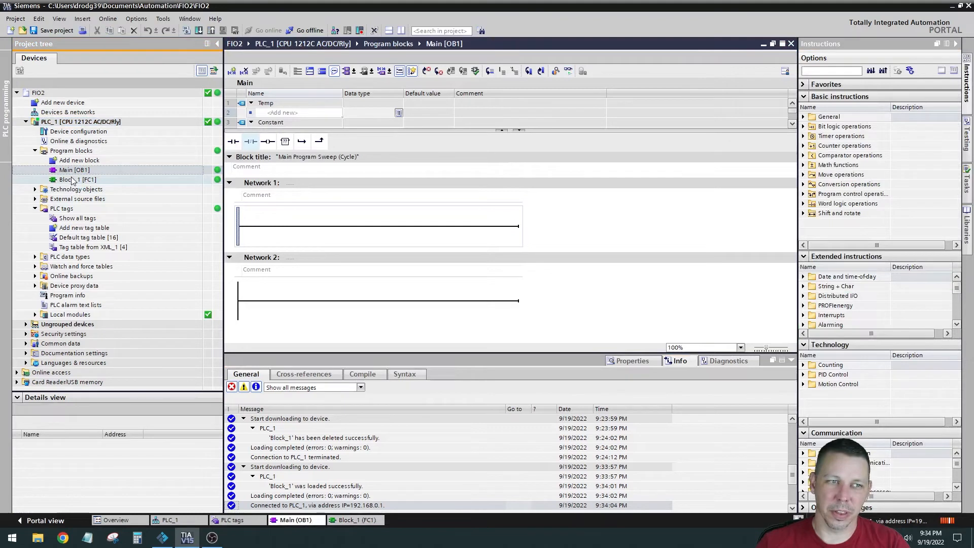
# Call Block_1 in Main [OB1] Network 1 and compile PLC_1's software.
pyautogui.moveTo(75, 179); pyautogui.dragTo(377, 227)
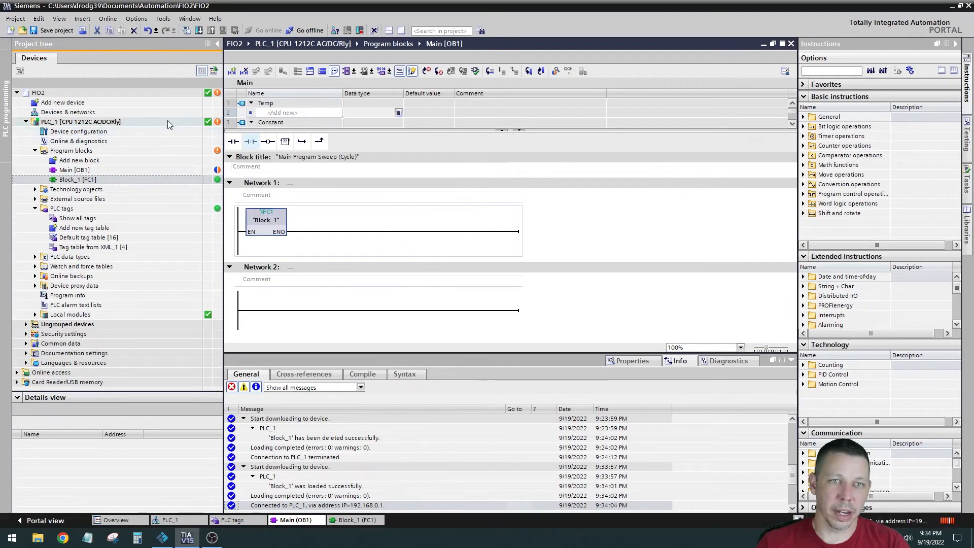
pyautogui.rightClick(75, 122)
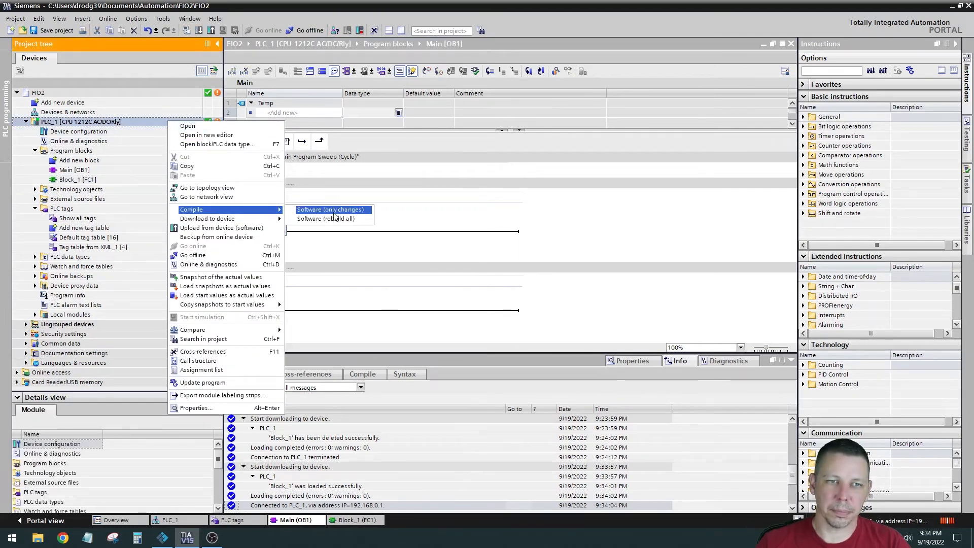
pyautogui.click(331, 210)
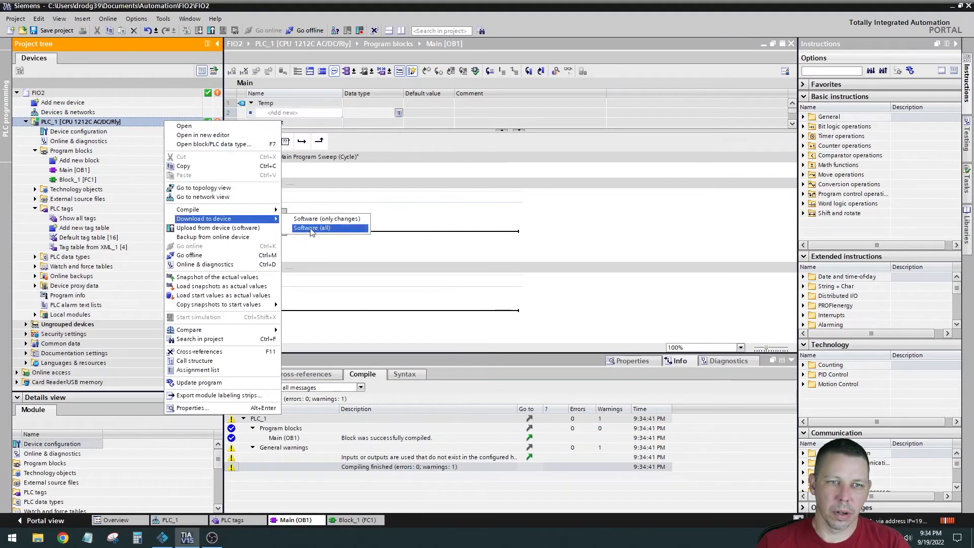
# Download all software to PLC_1 and reopen Block_1 to monitor it.
pyautogui.click(313, 228)
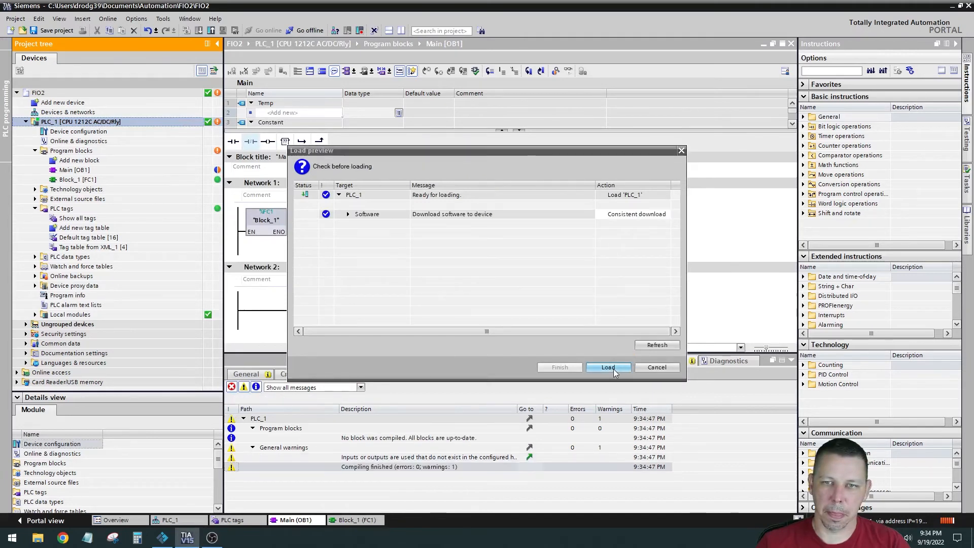
pyautogui.click(608, 367)
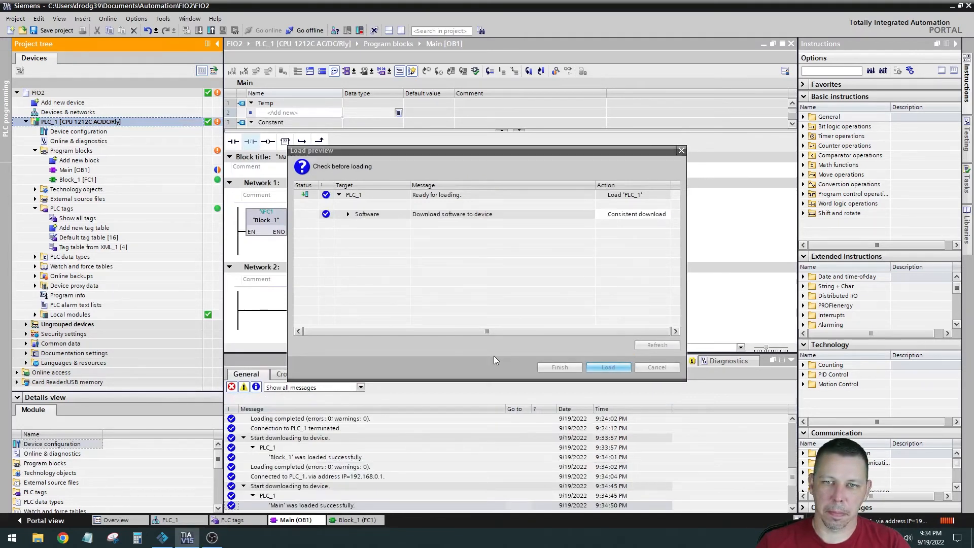
pyautogui.click(607, 366)
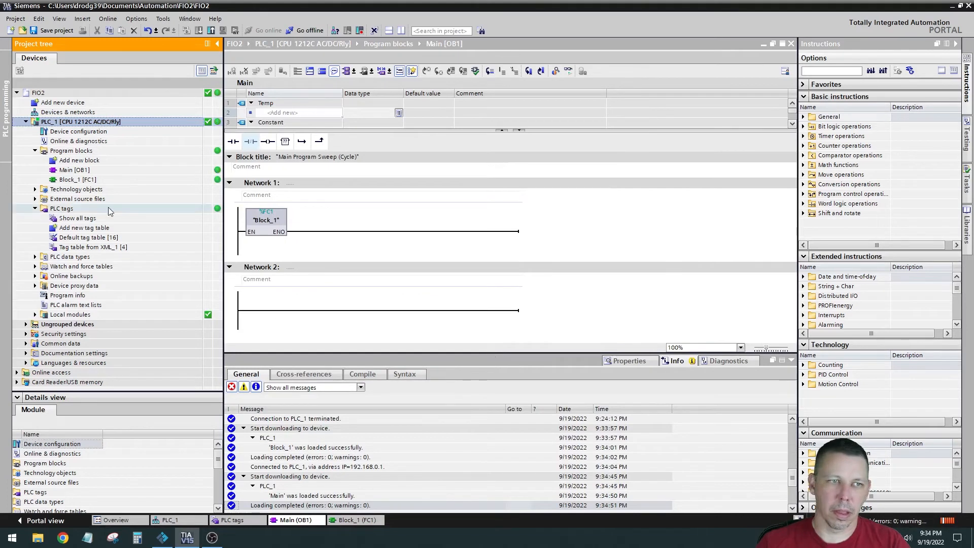
pyautogui.doubleClick(77, 179)
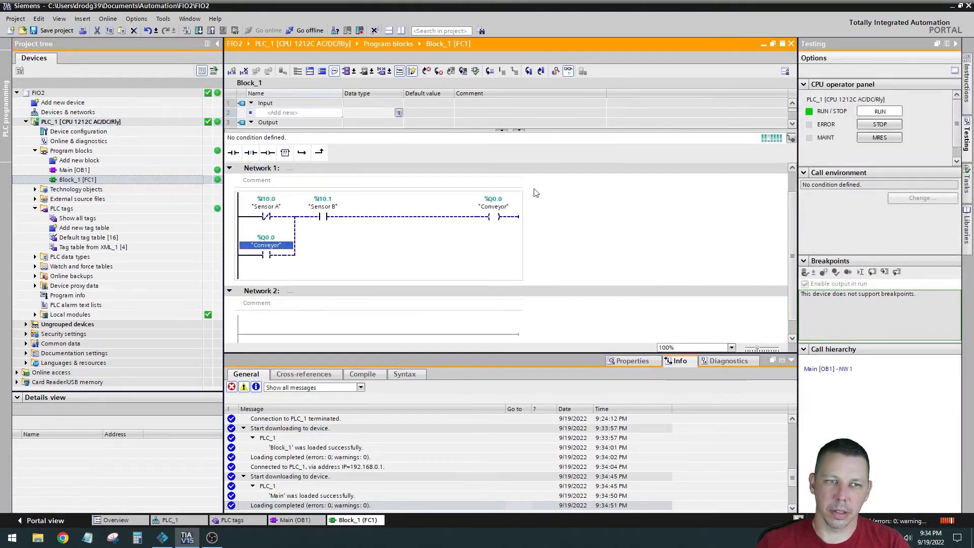
pyautogui.moveTo(427, 269)
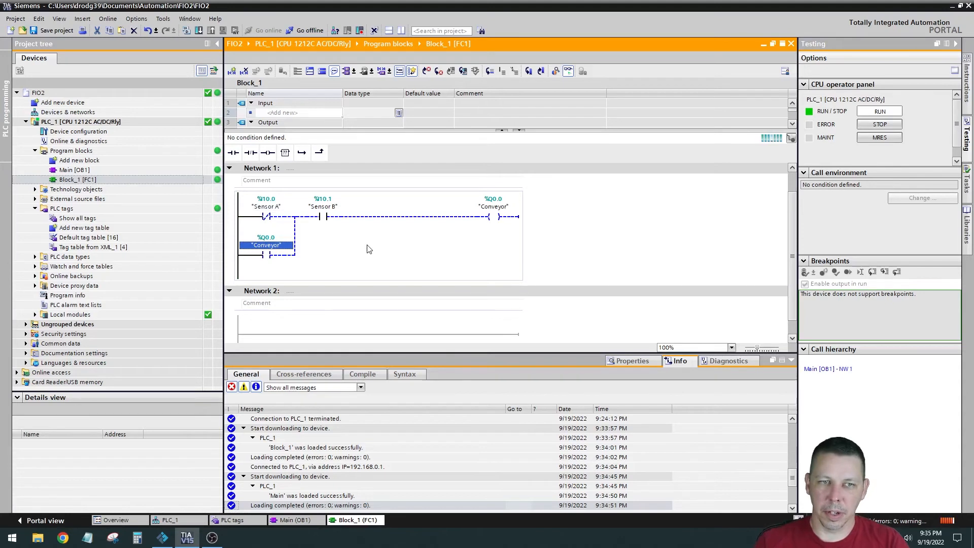
pyautogui.moveTo(357, 249)
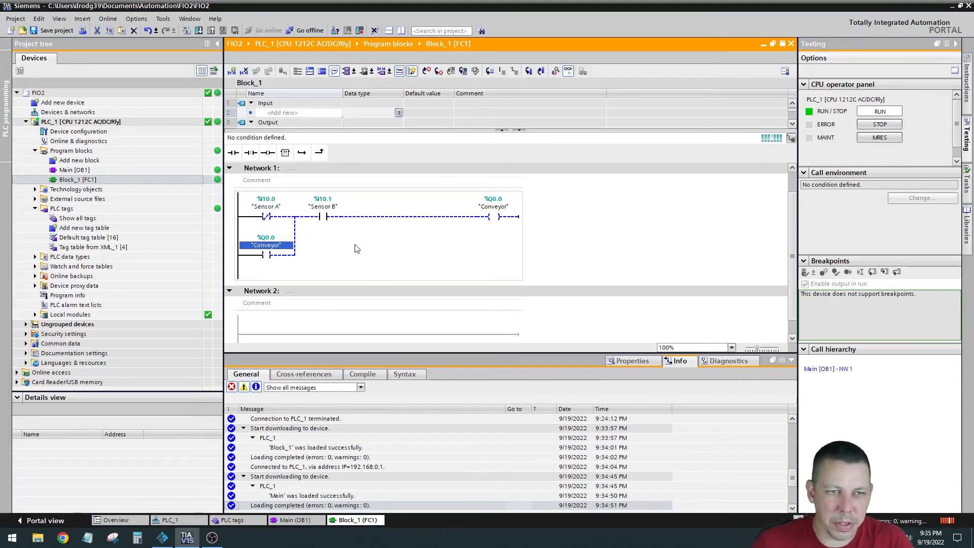
pyautogui.moveTo(247, 221)
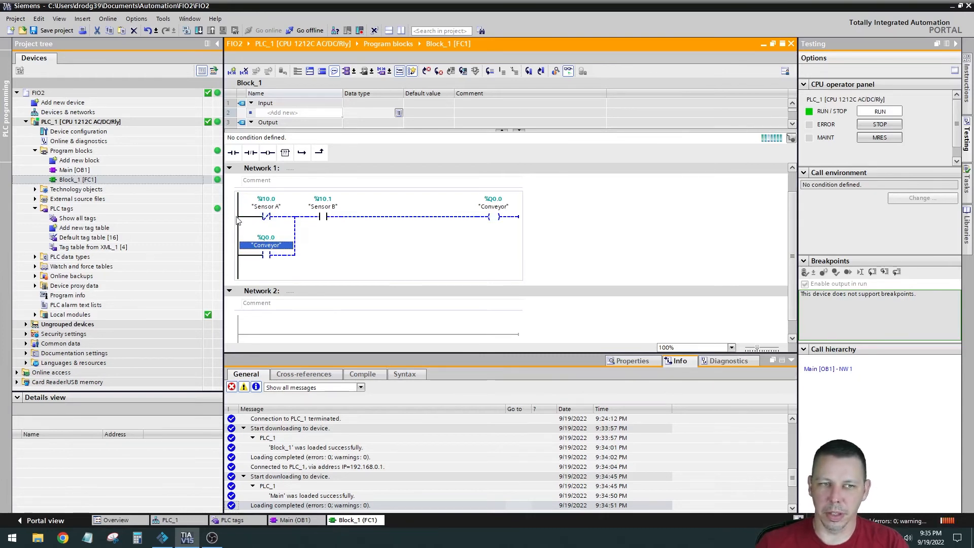
pyautogui.moveTo(459, 233)
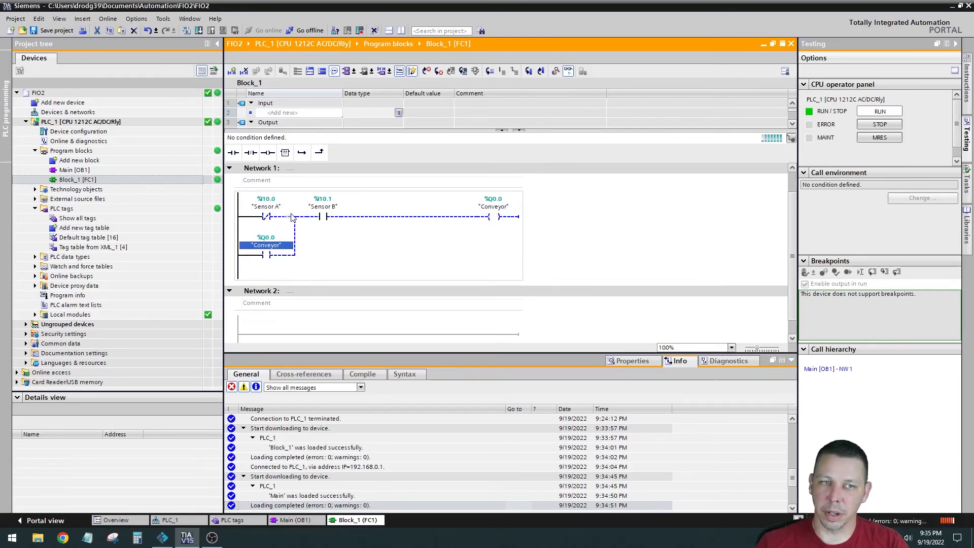
pyautogui.moveTo(345, 248)
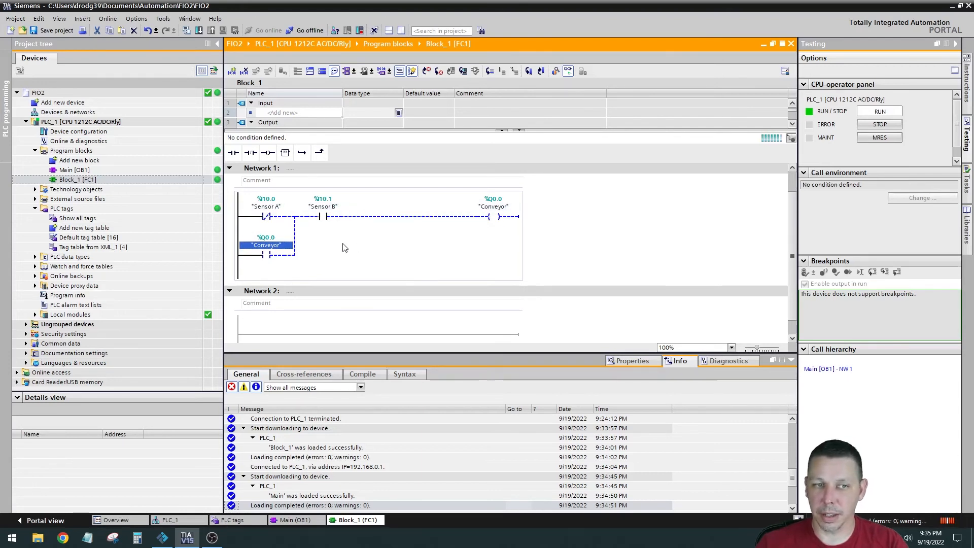
pyautogui.moveTo(305, 227)
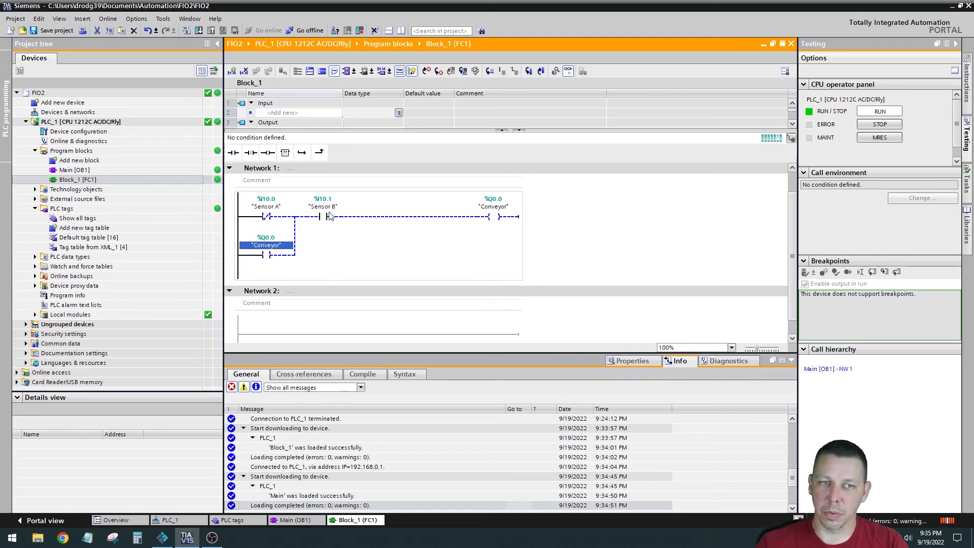
pyautogui.moveTo(434, 282)
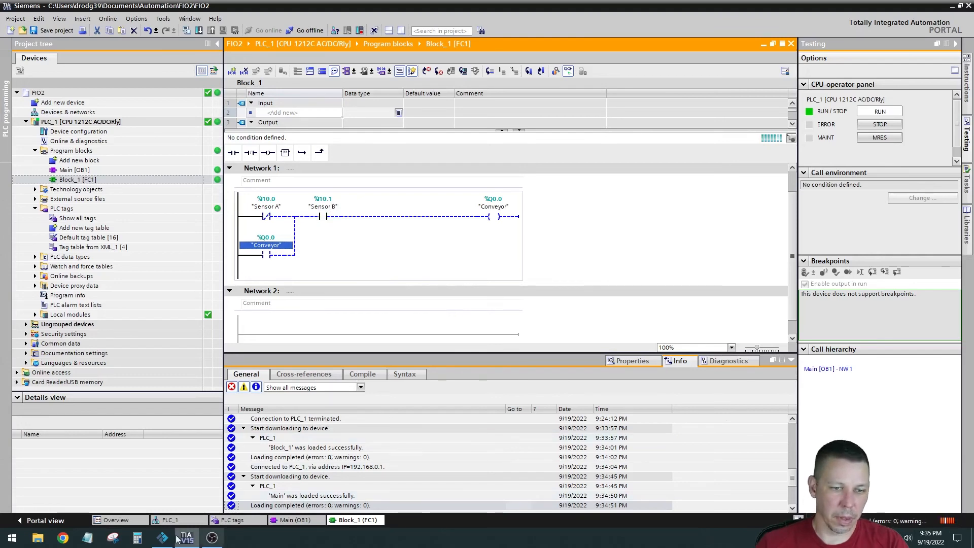
# Bring Factory IO forward and start the simulation with Play.
pyautogui.click(162, 537)
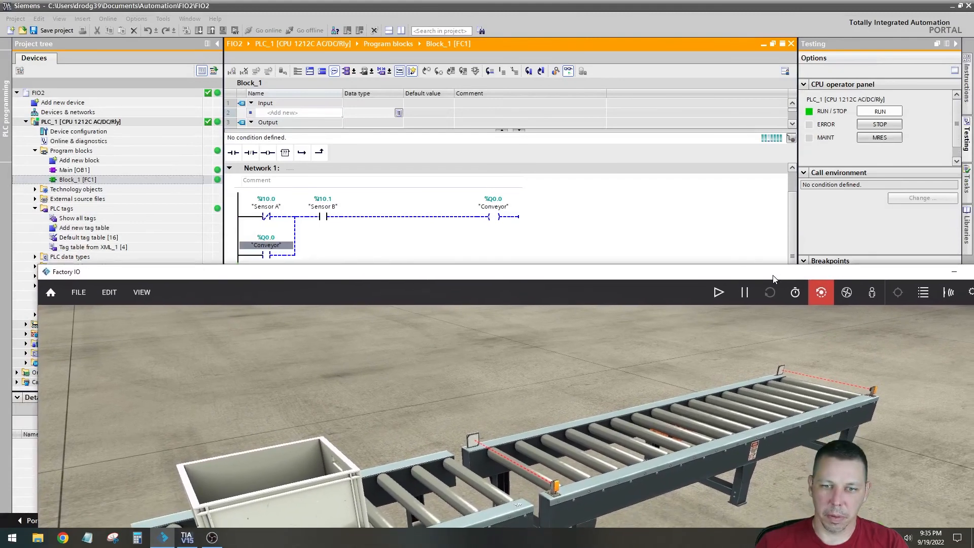
pyautogui.click(719, 292)
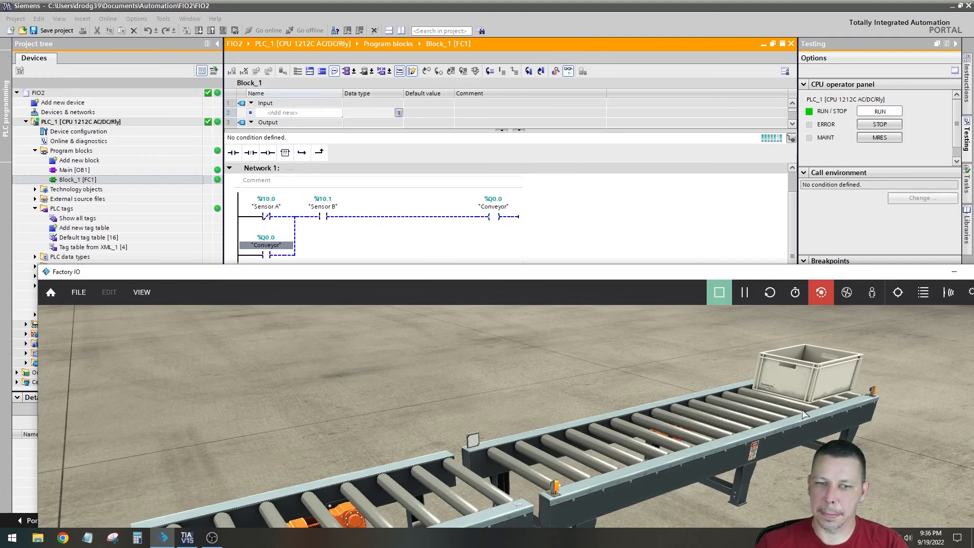
pyautogui.moveTo(446, 367)
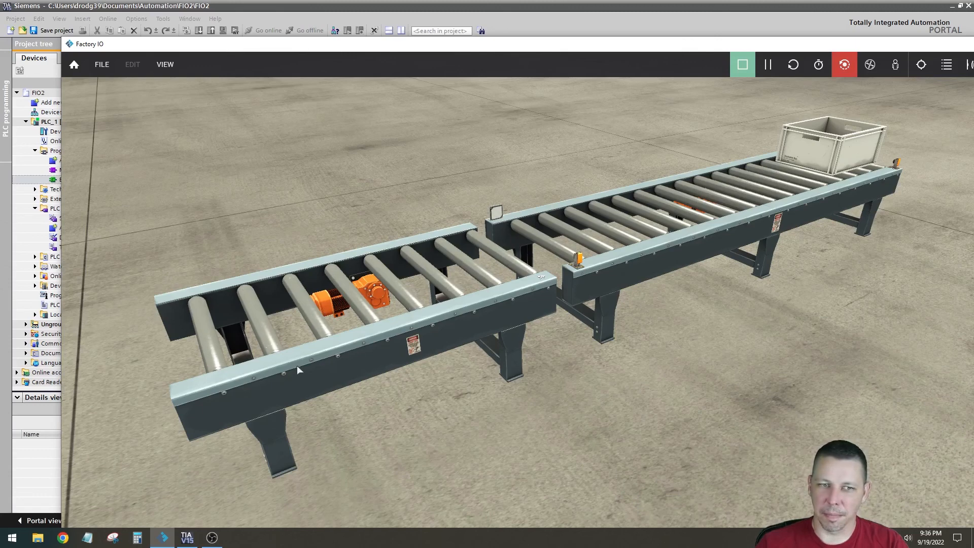
pyautogui.moveTo(619, 297)
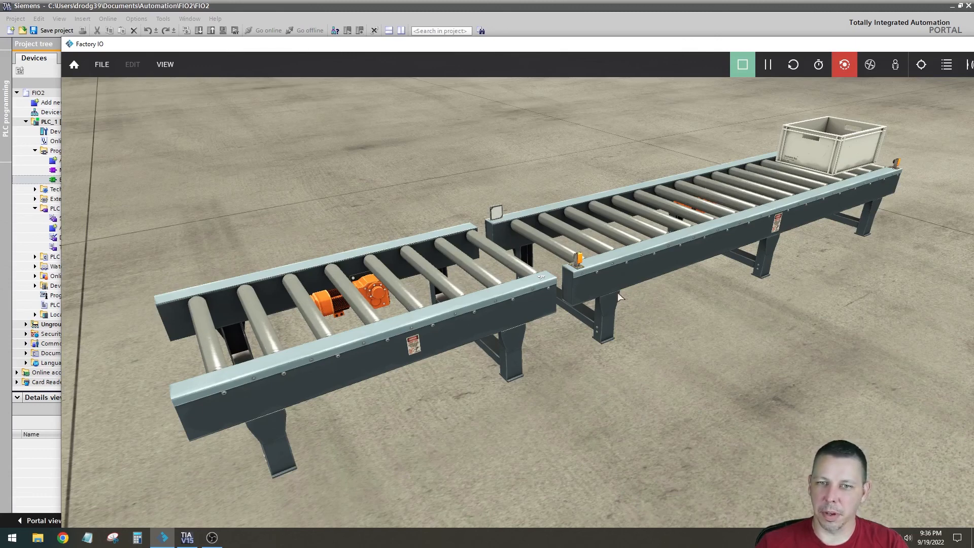